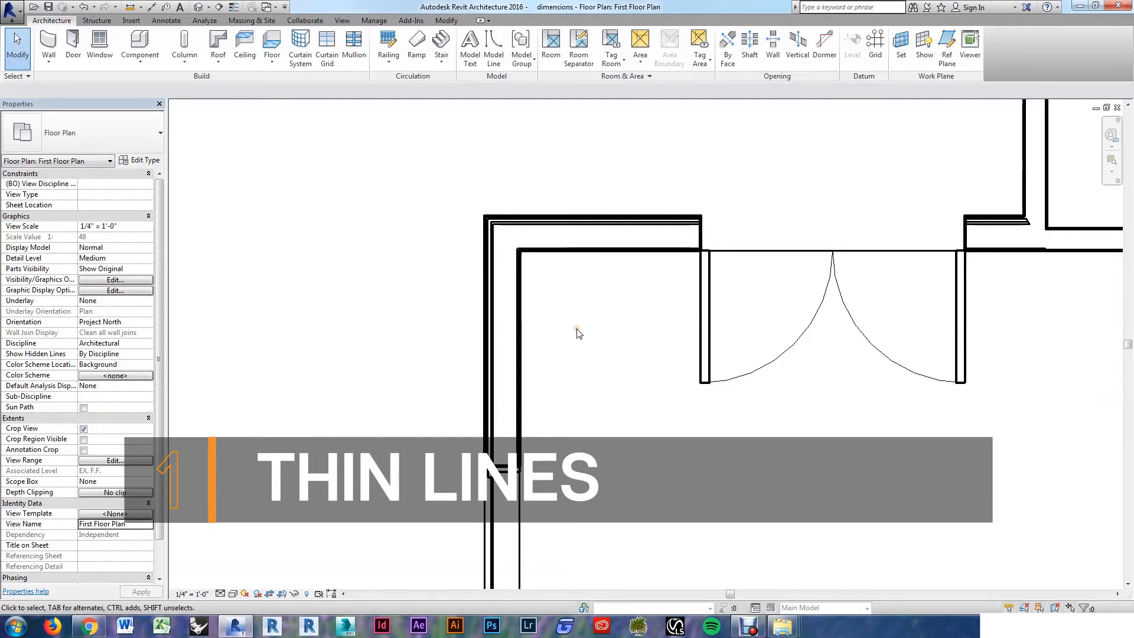
mouse_move(396, 215)
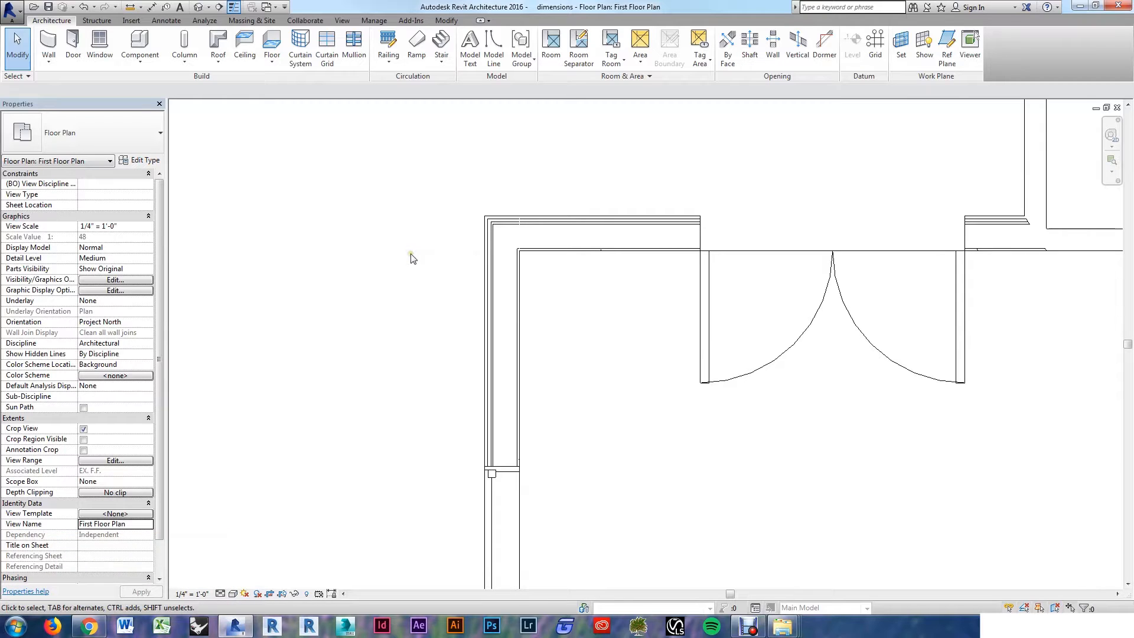
mouse_move(597, 339)
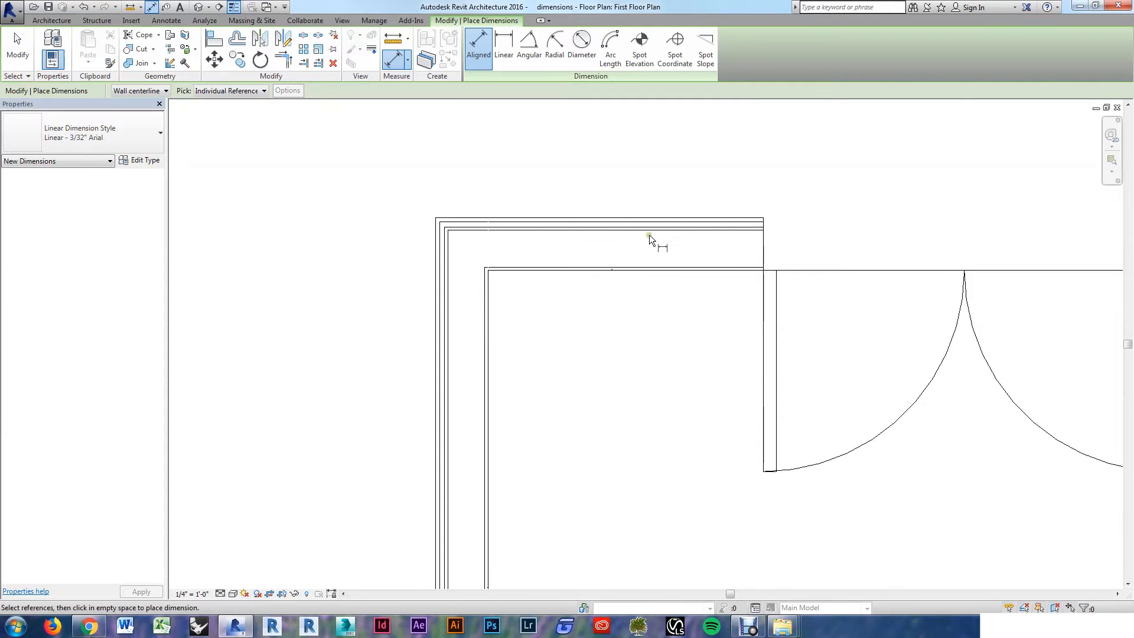
Place a 27' - 0" aligned dimension between the top and bottom exterior wall references
key("Tab")
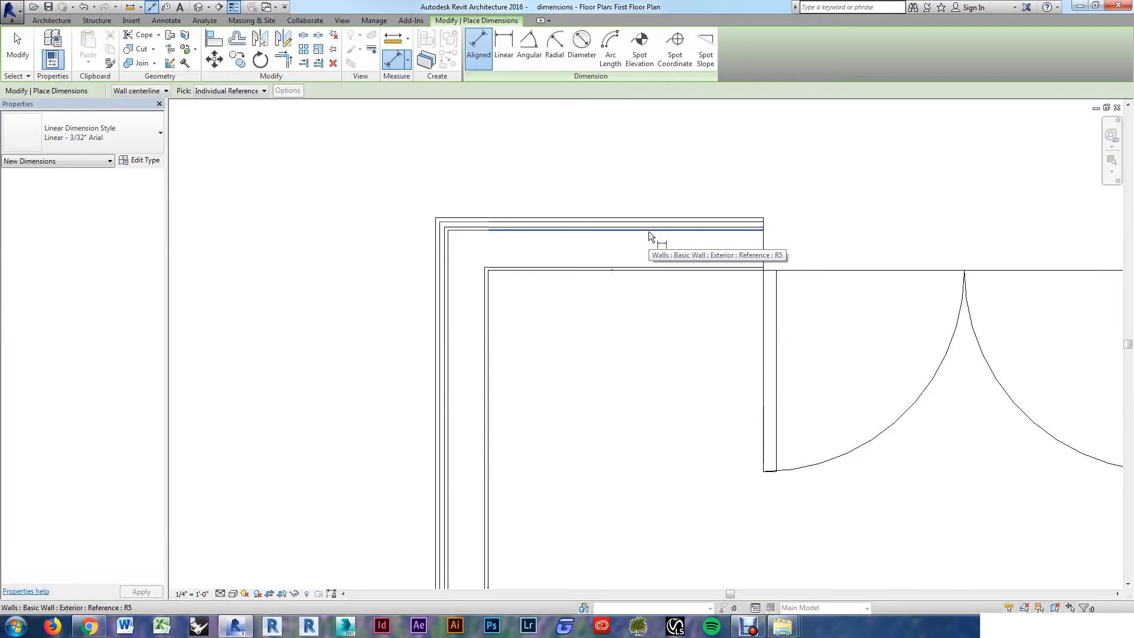
left_click(651, 231)
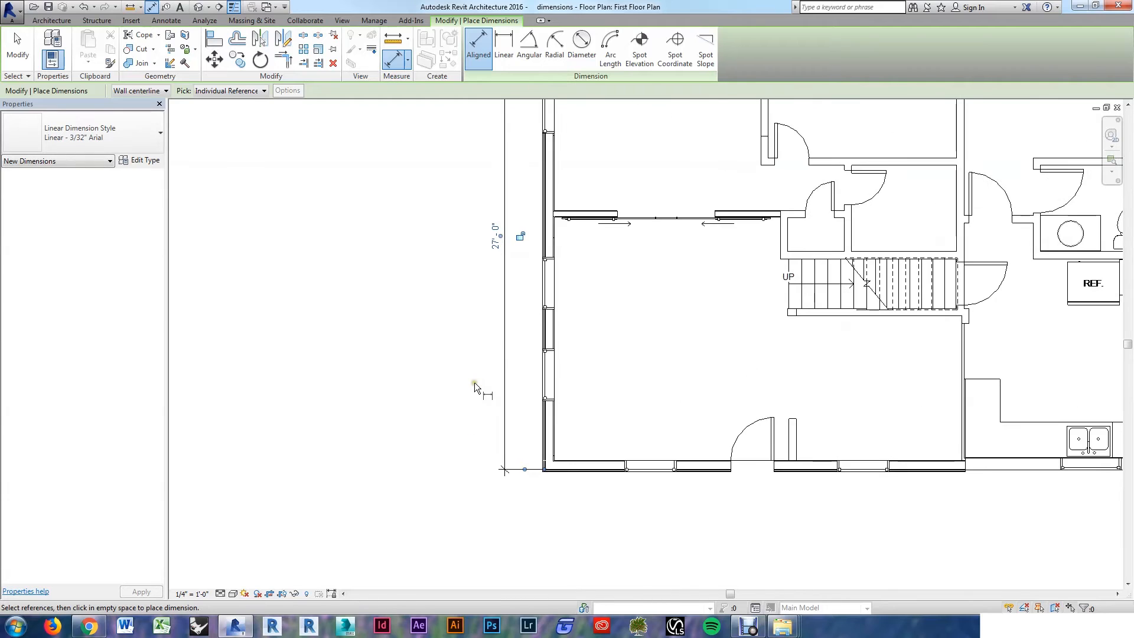
key("Escape")
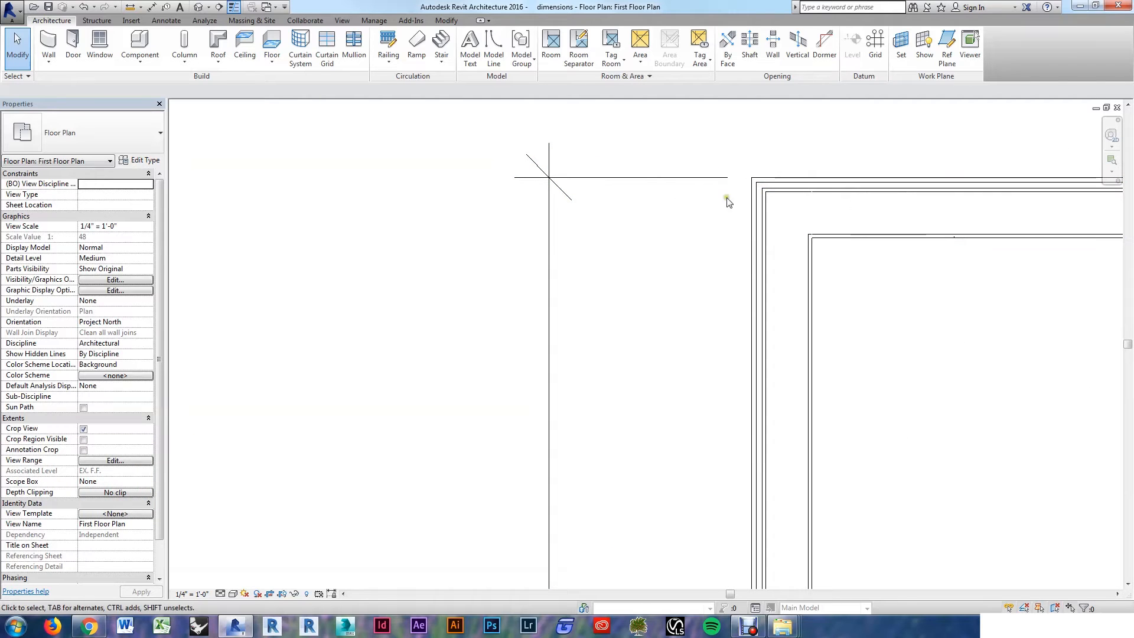
Move the dimension's top witness line to the wall centerline so it reads 27' - 0"
left_click(639, 178)
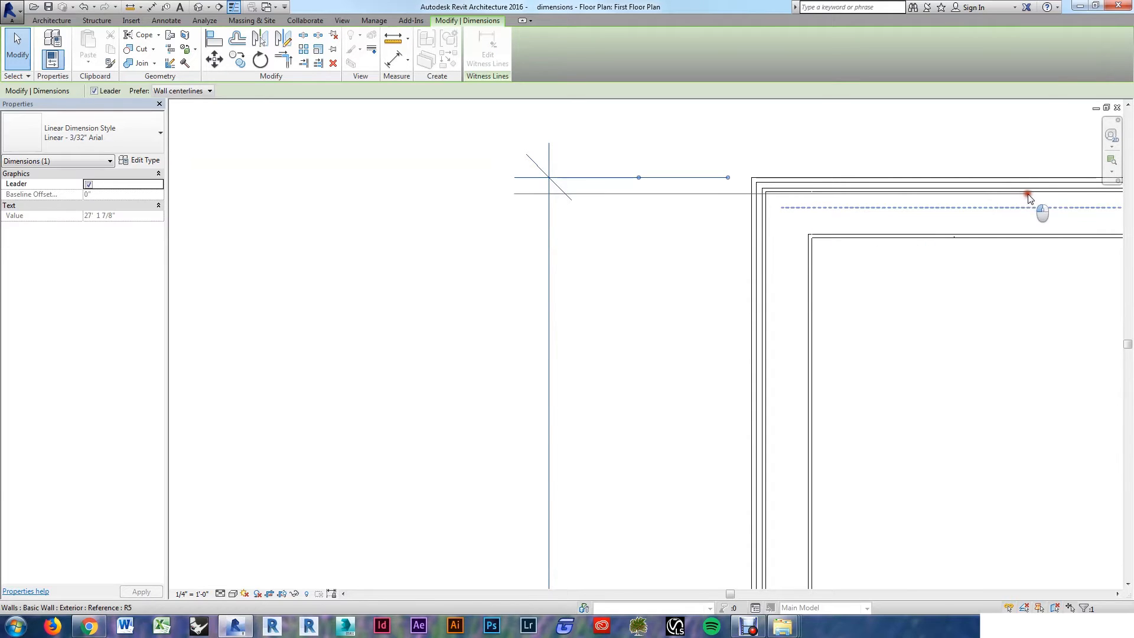
key("Tab")
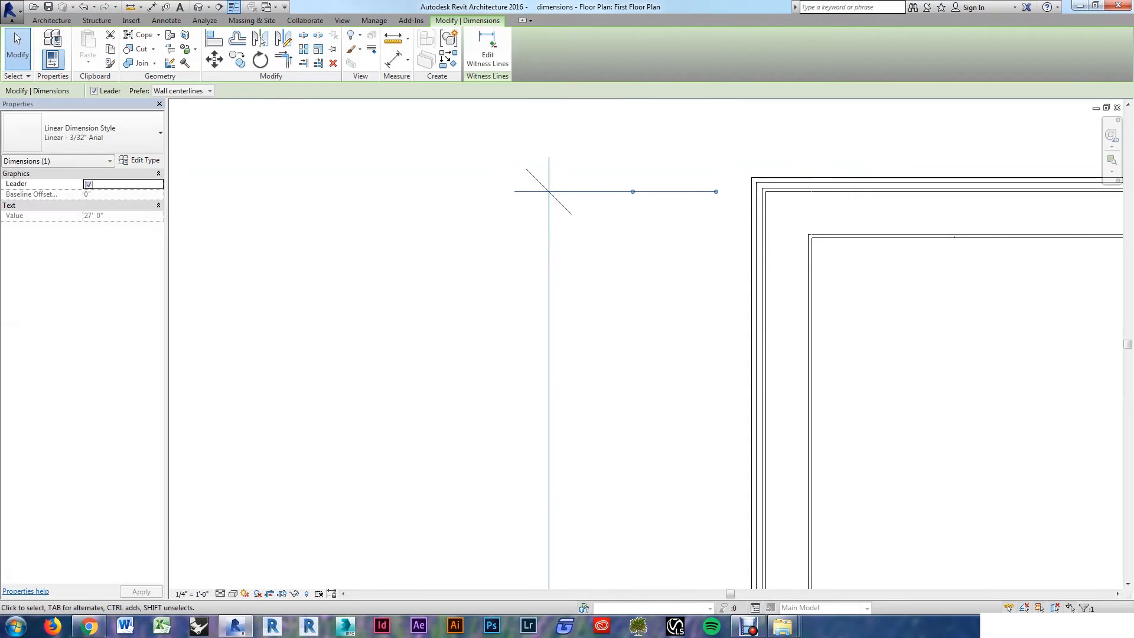
Start Edit Witness Lines and cycle to the middle interior wall's face reference
left_click(468, 268)
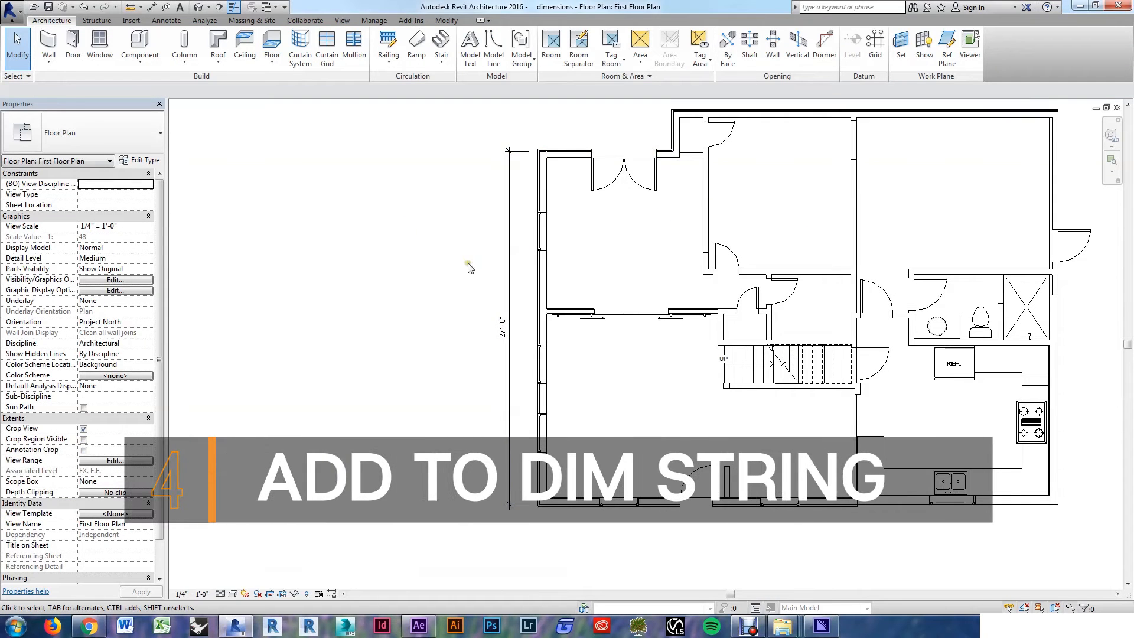
mouse_move(510, 260)
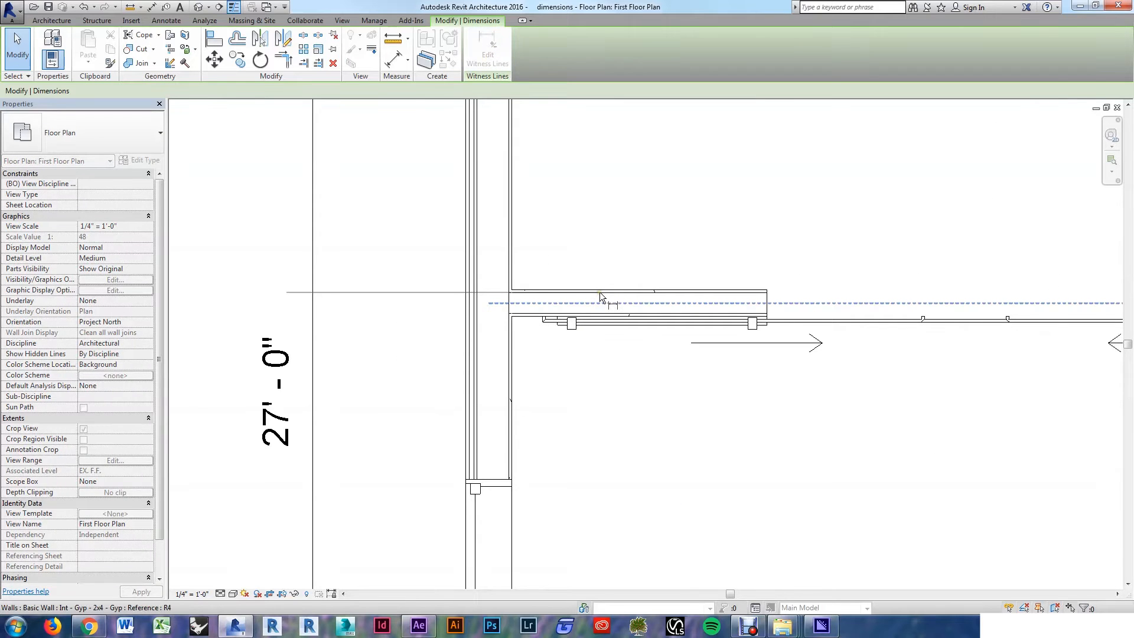
mouse_move(603, 299)
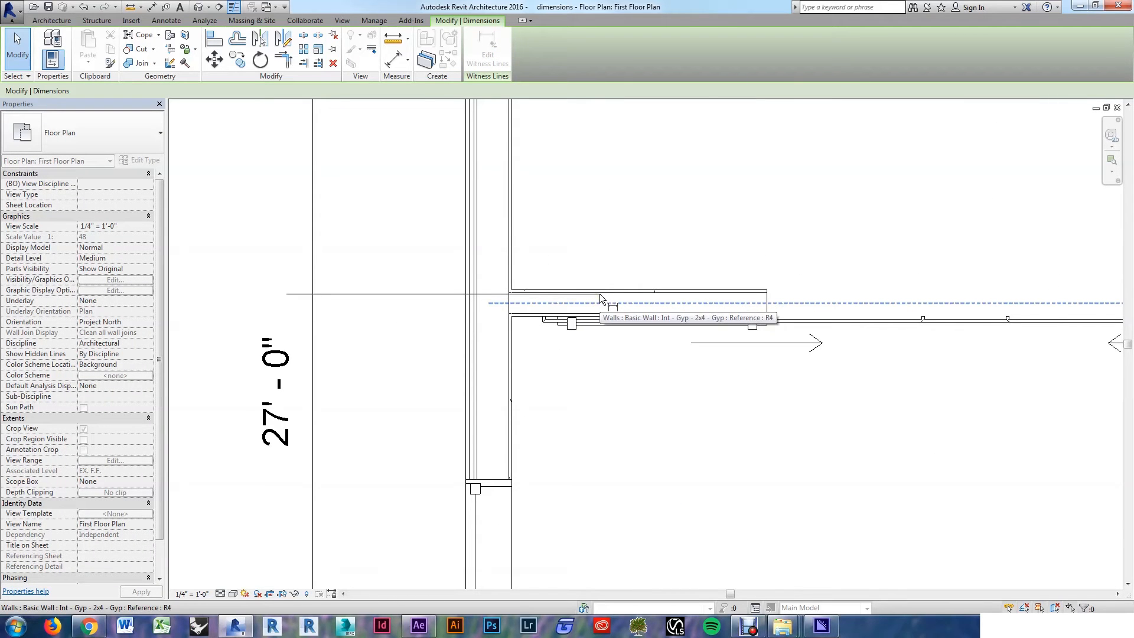
key("Tab")
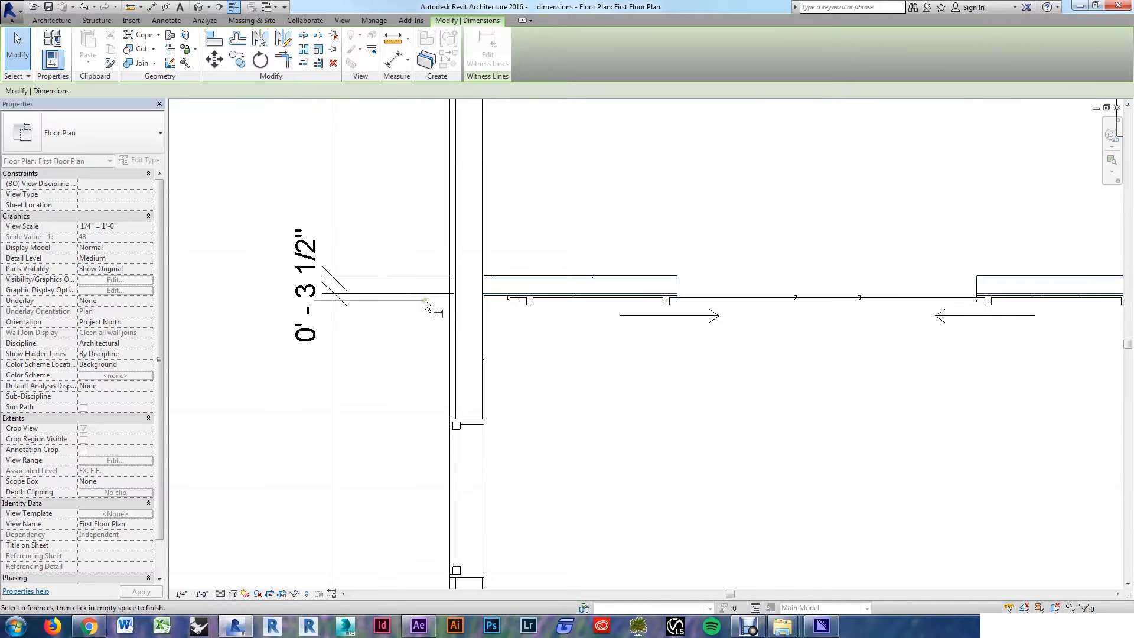
Add both faces of the interior wall, splitting the string with a 0' - 3 1/2" segment
left_click(521, 294)
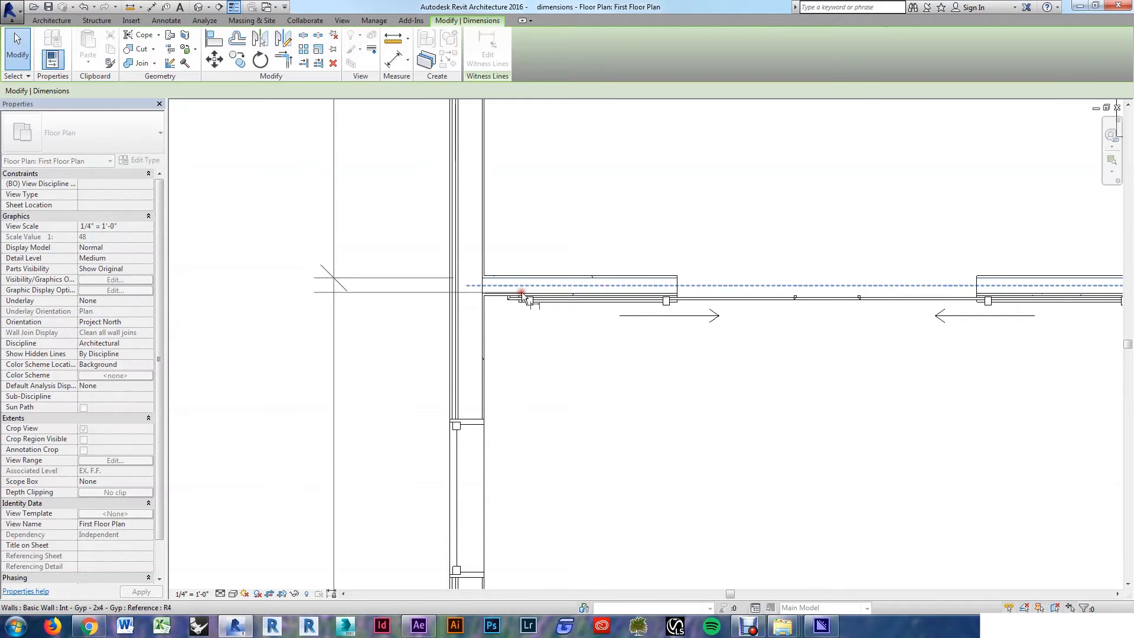
left_click(521, 293)
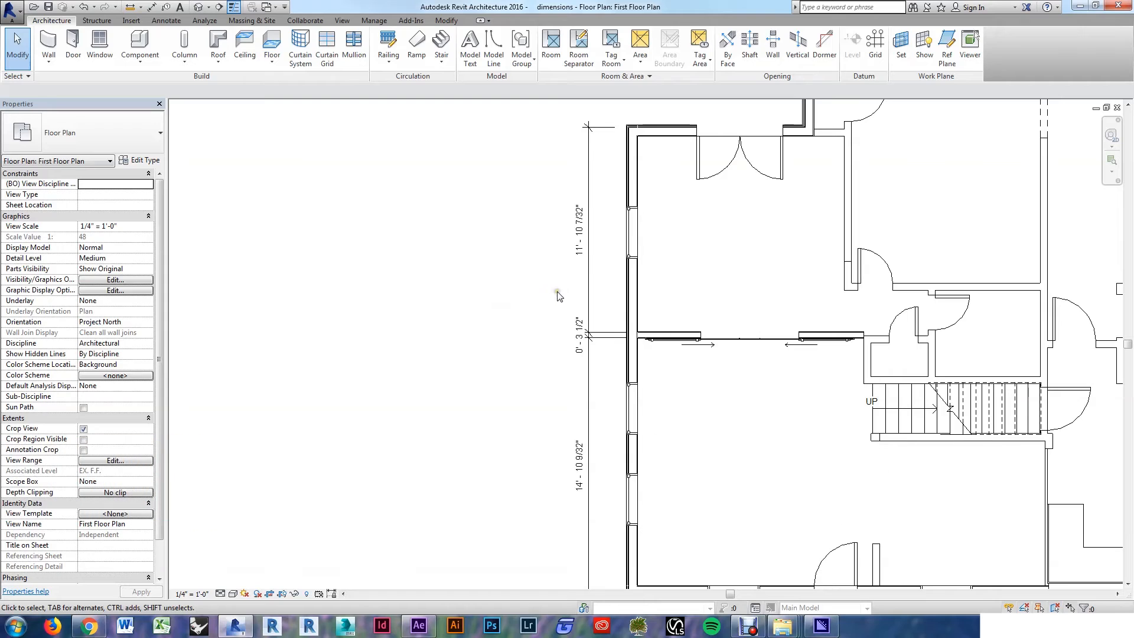
mouse_move(540, 281)
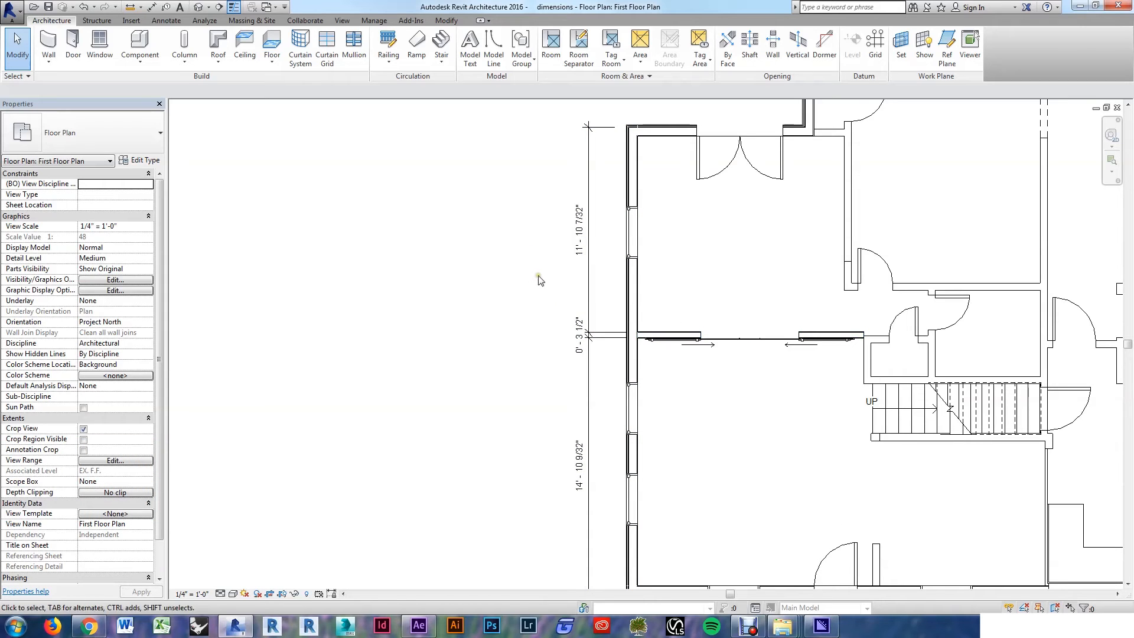
Move the middle interior wall to 11' 9" from the upper exterior wall via its temporary dimension
left_click(666, 336)
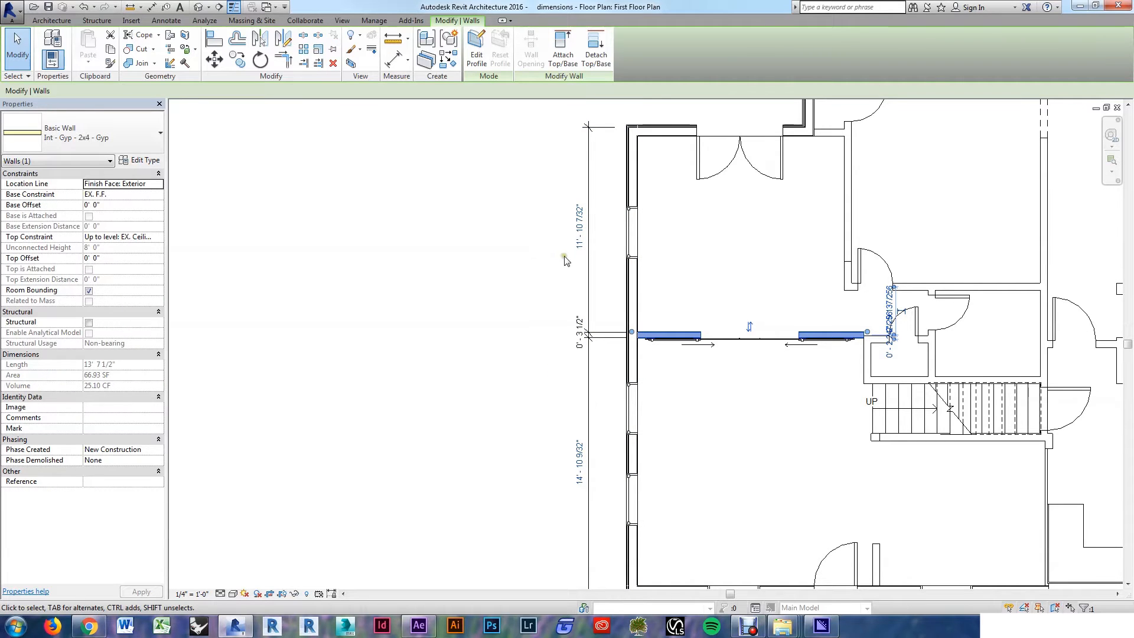
double_click(566, 247)
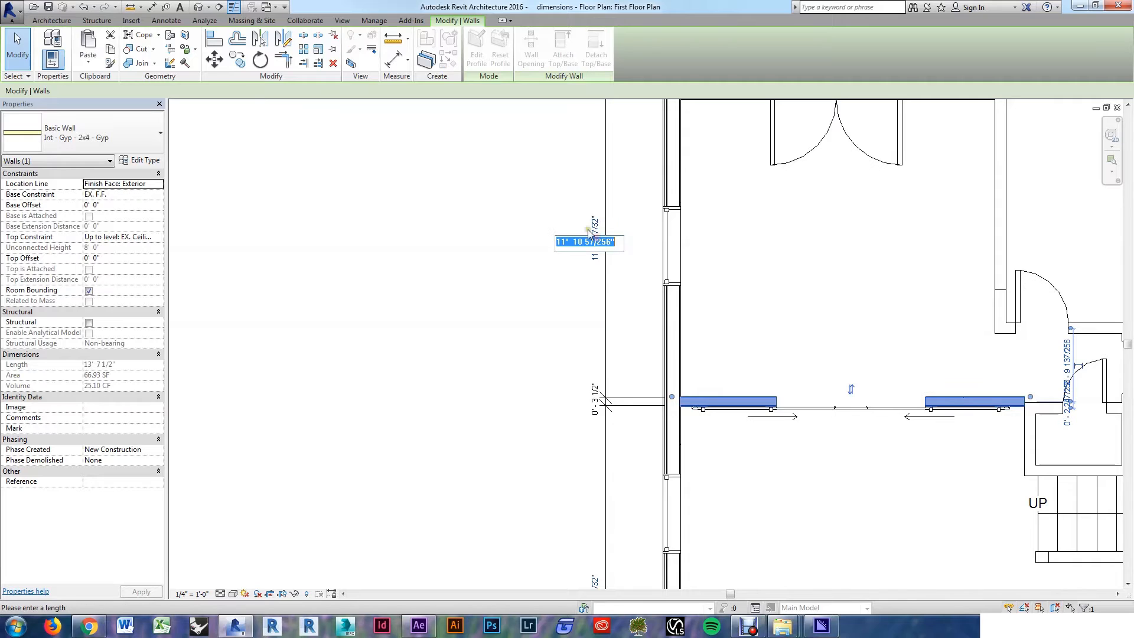
mouse_move(569, 214)
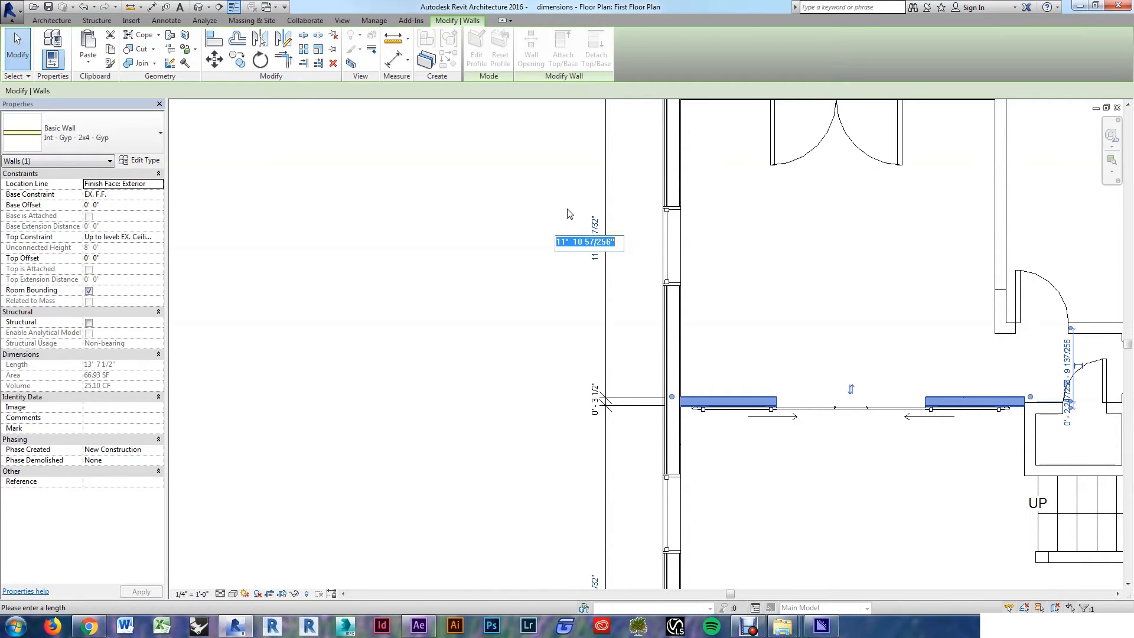
type("11 9")
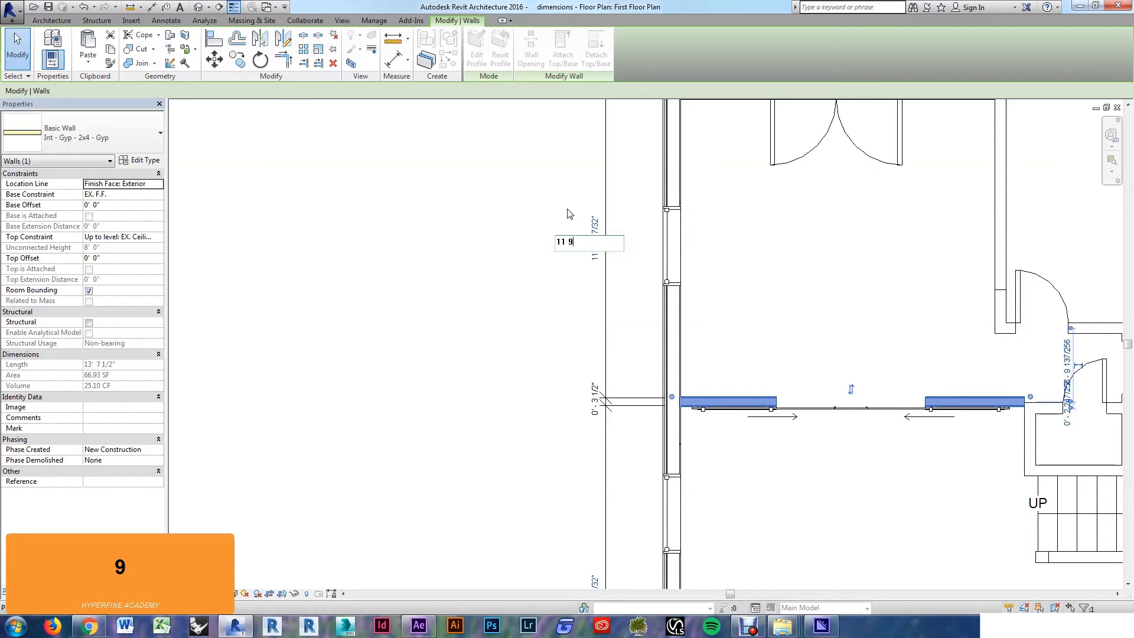
key("Return")
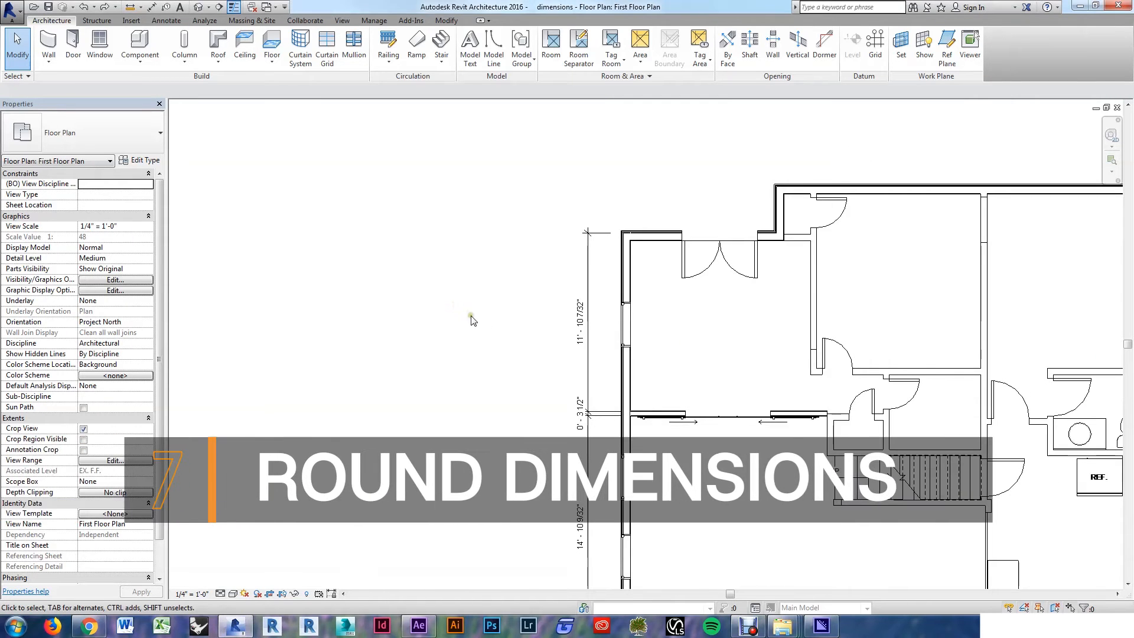
mouse_move(504, 288)
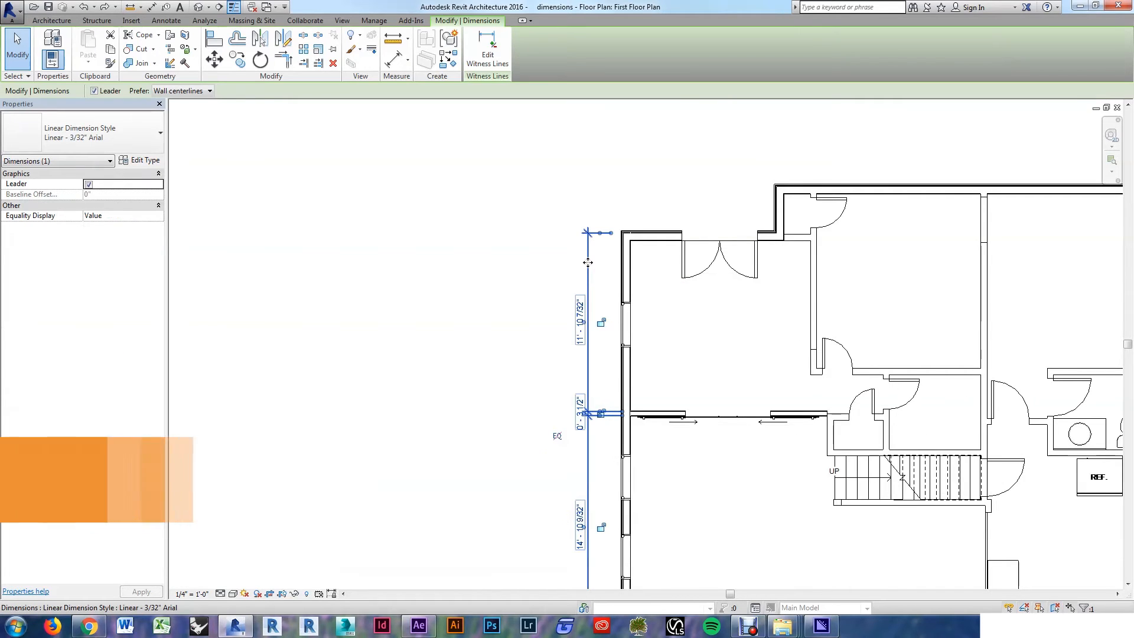
Duplicate the dimension type as 'Linear - 3/32" Arial - Round 1/4"'
left_click(144, 160)
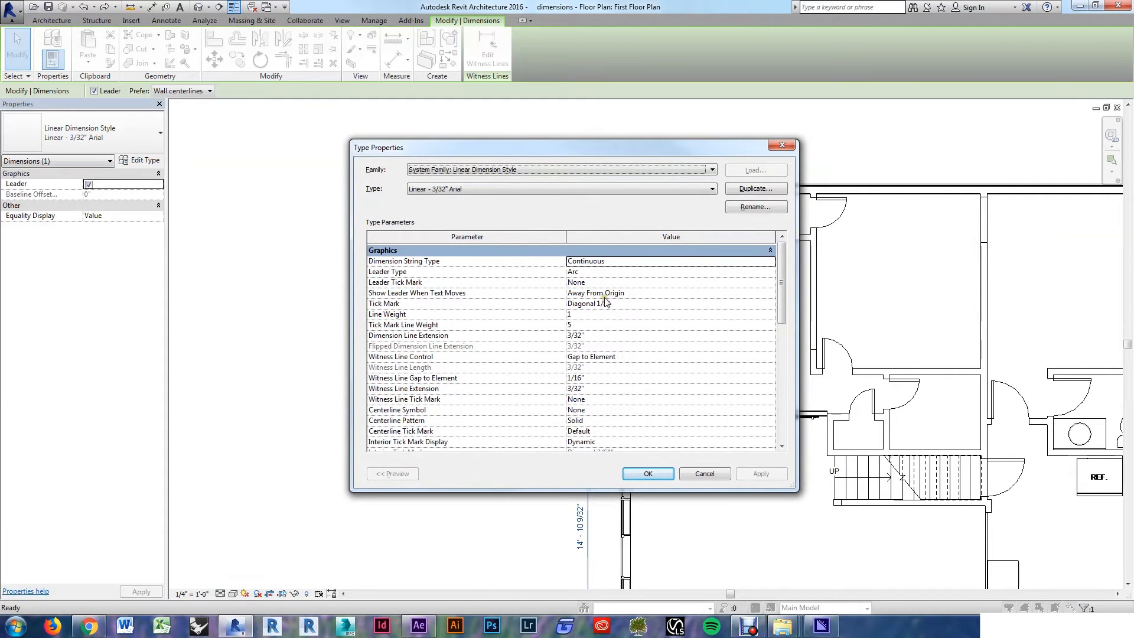
left_click(755, 188)
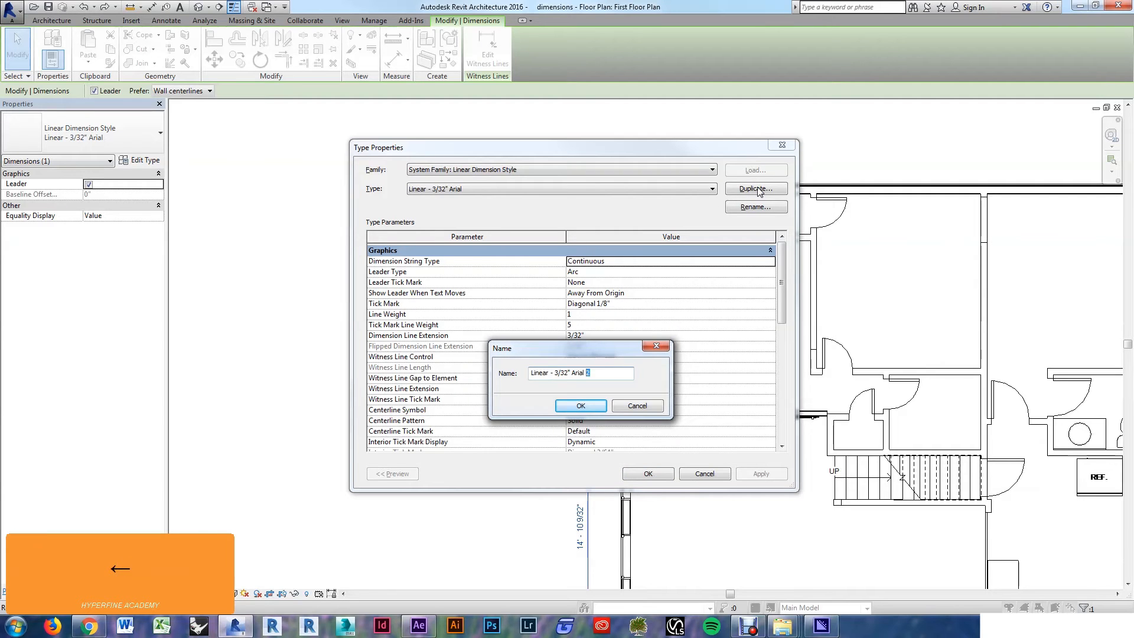
type("- Round")
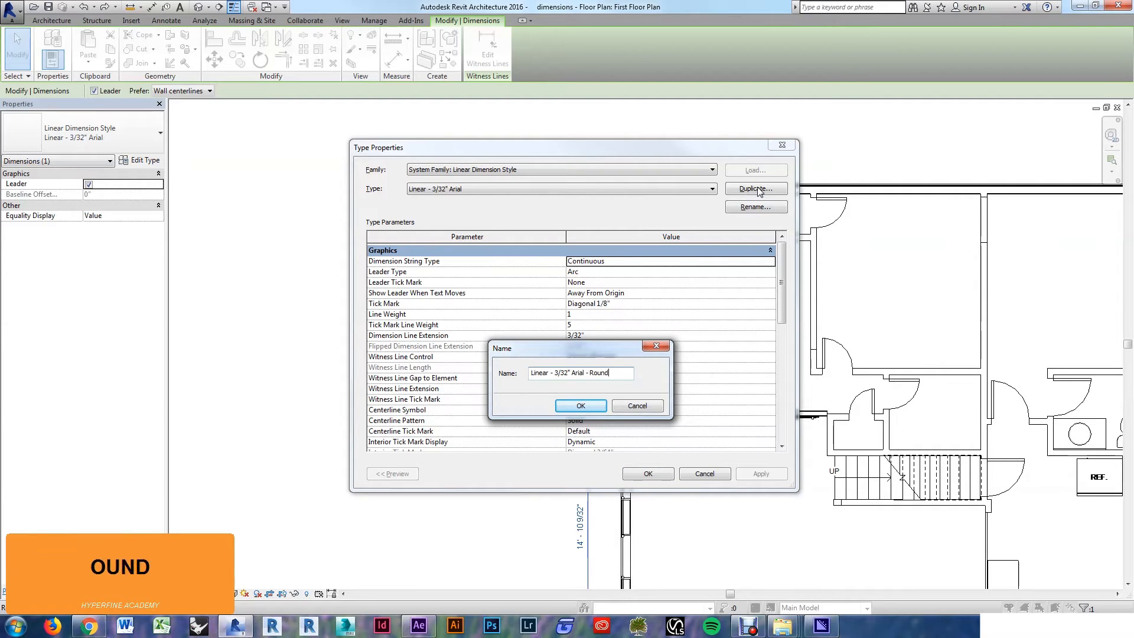
type("1/4\"")
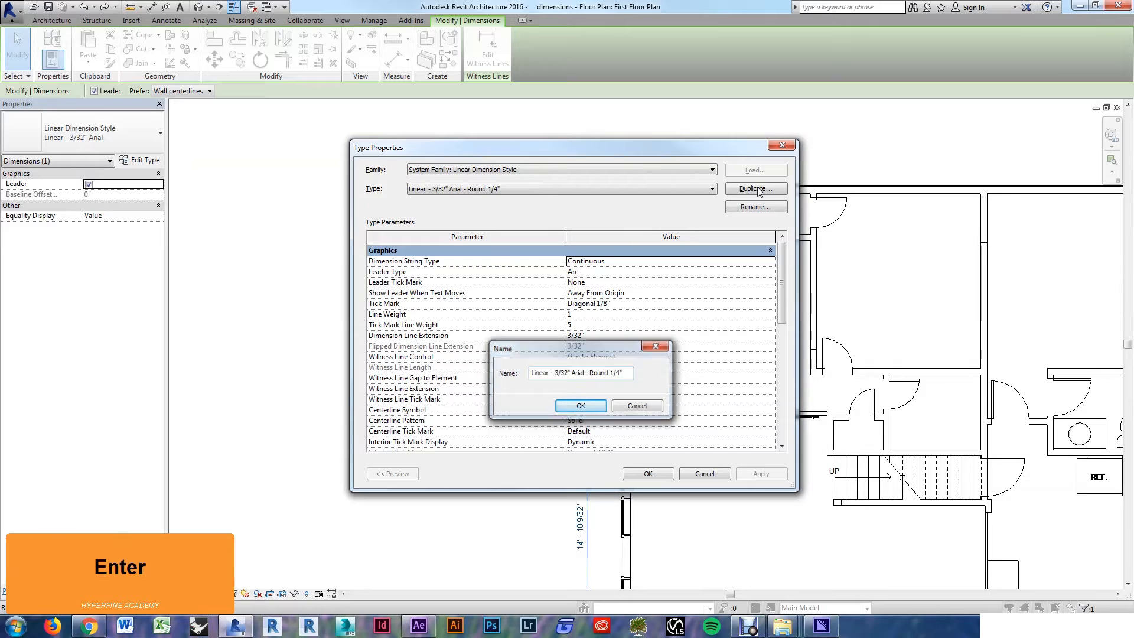
left_click(580, 406)
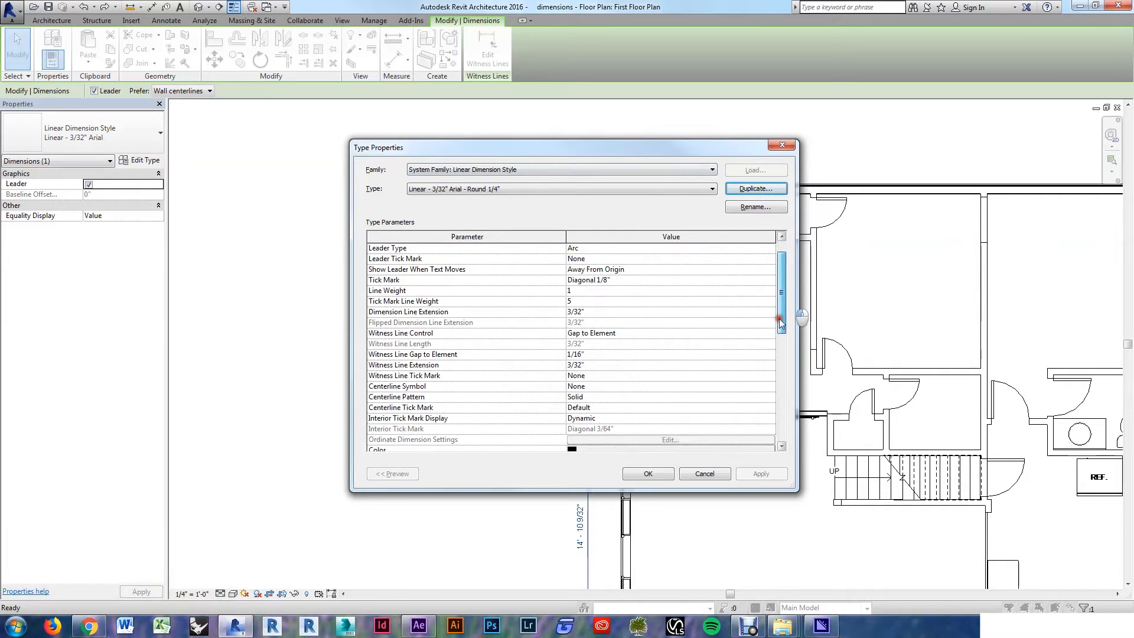
Set its Units Format to round to the nearest 1/4" instead of project settings
scroll("down", 3)
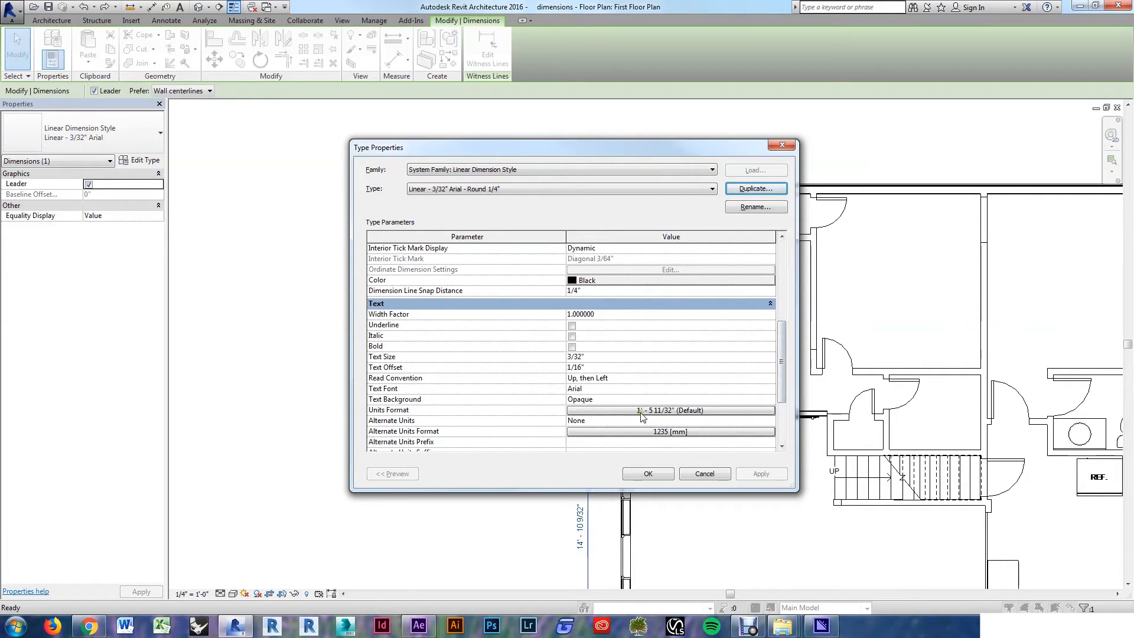
left_click(641, 416)
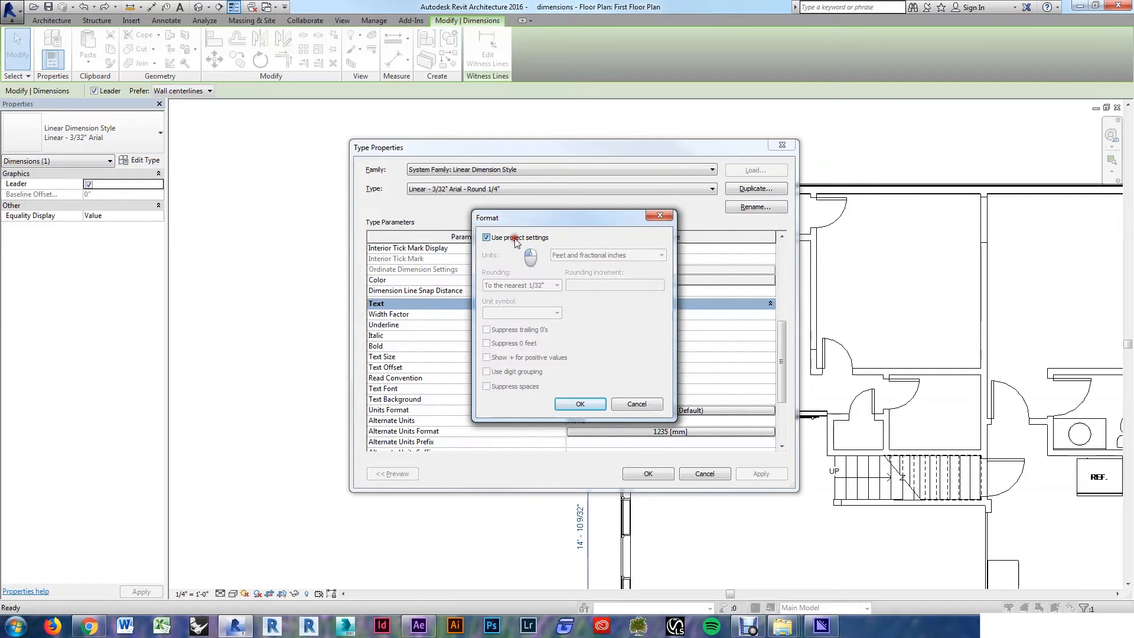
left_click(486, 238)
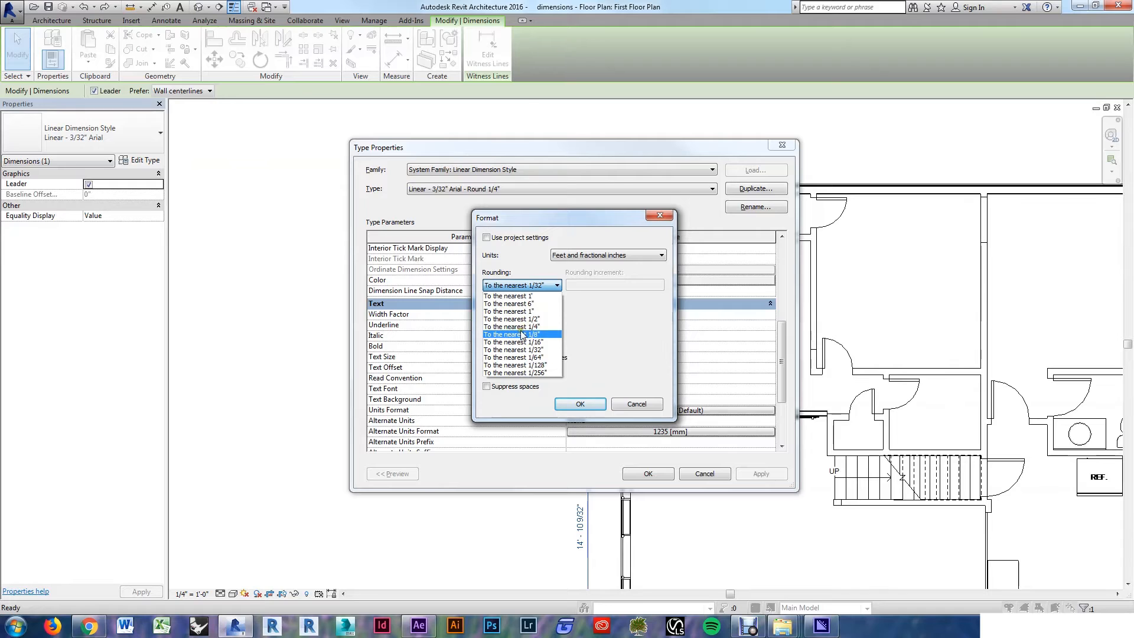
left_click(517, 326)
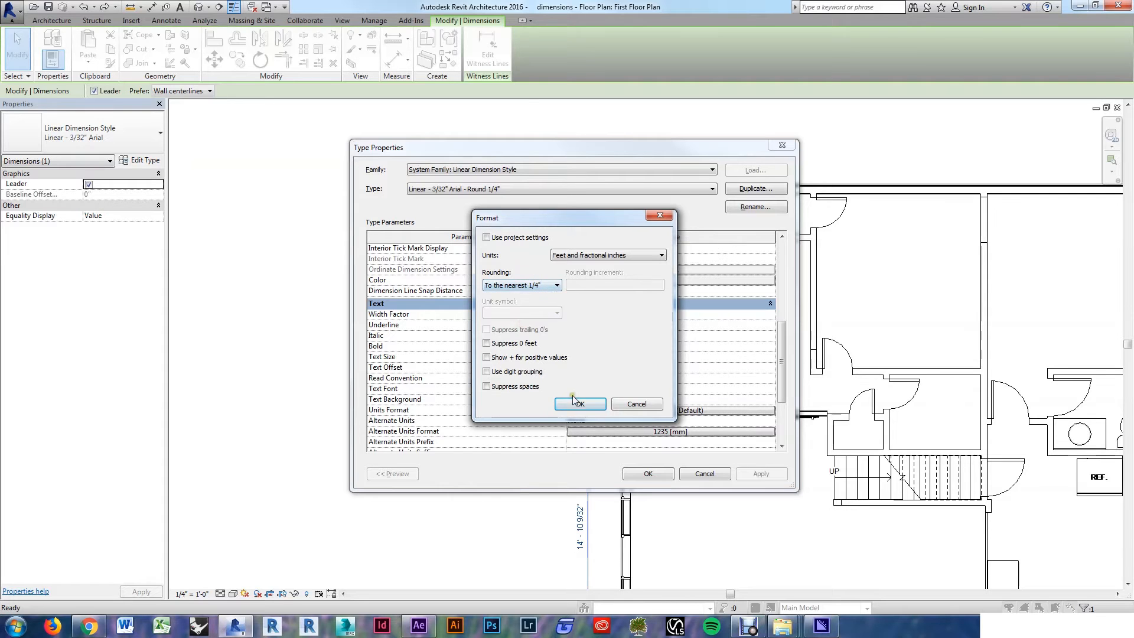
left_click(579, 404)
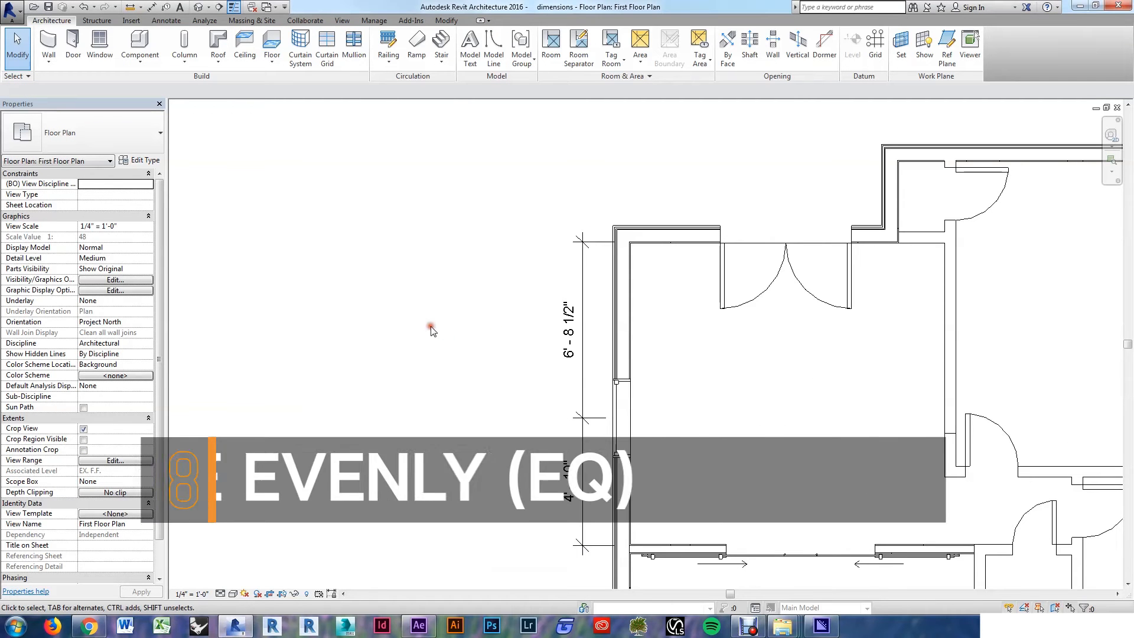
mouse_move(440, 344)
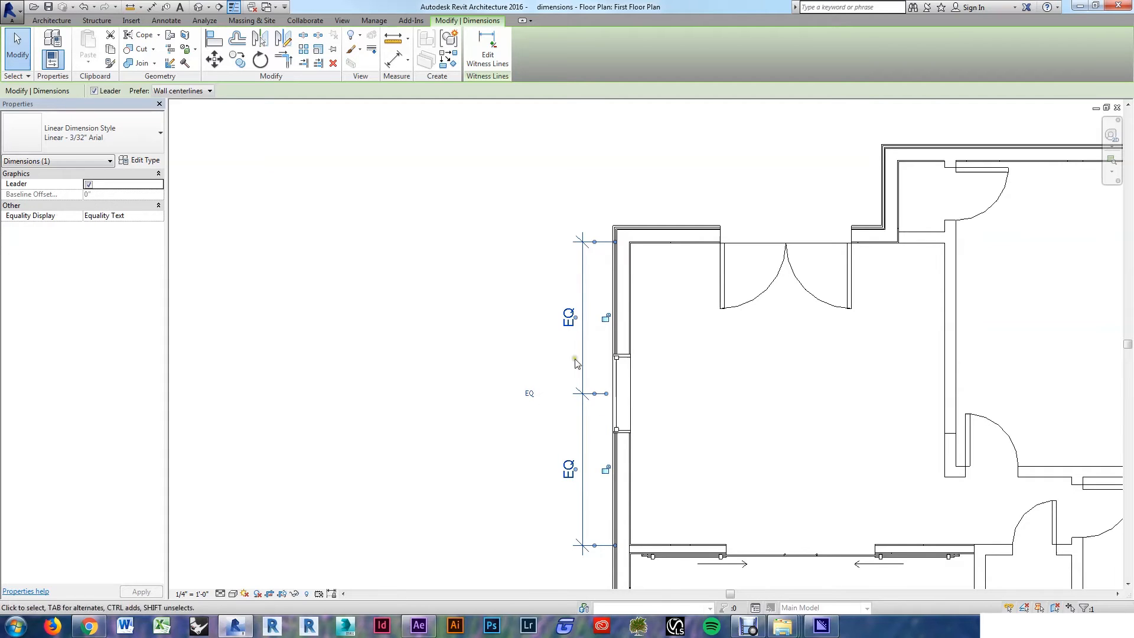
mouse_move(570, 363)
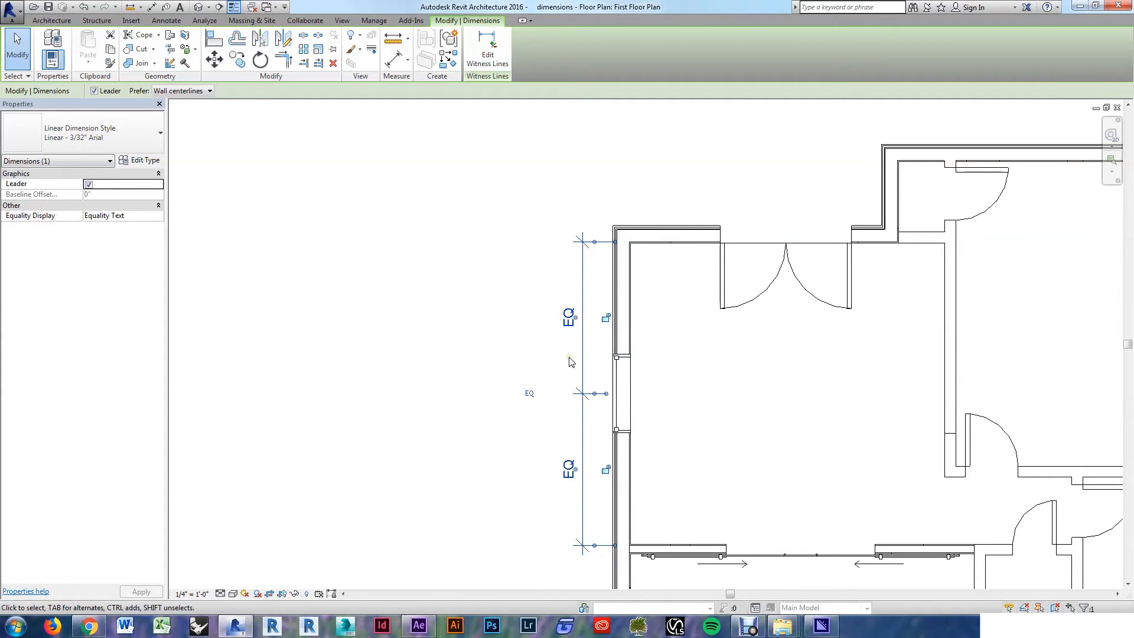
mouse_move(545, 382)
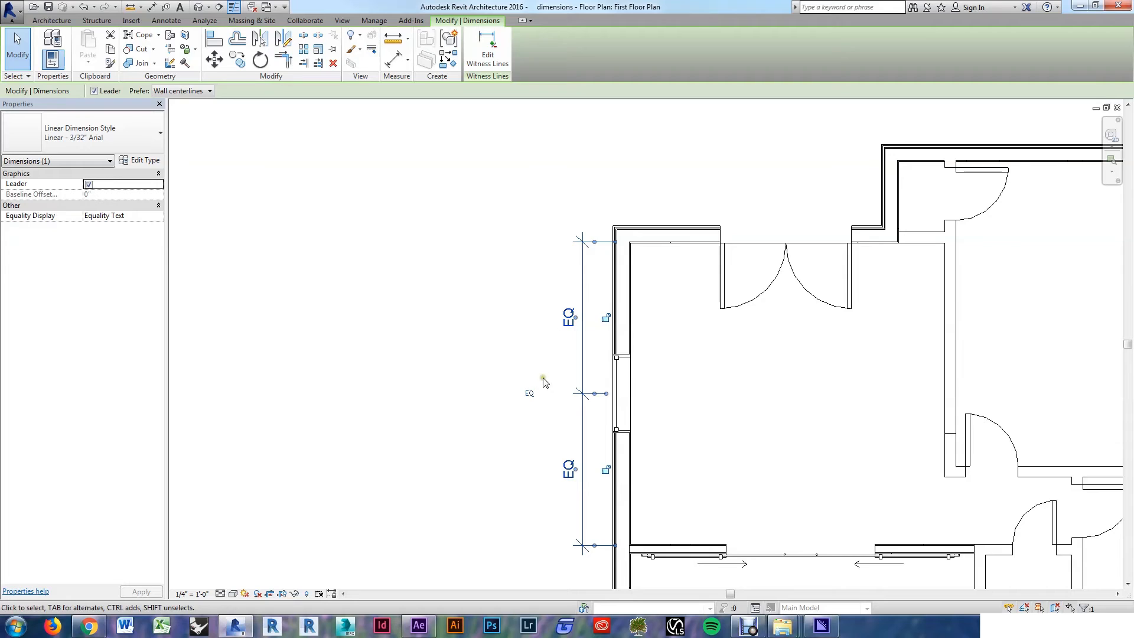
Toggle the vertical dimension string's equality display so it shows EQ labels
left_click(531, 394)
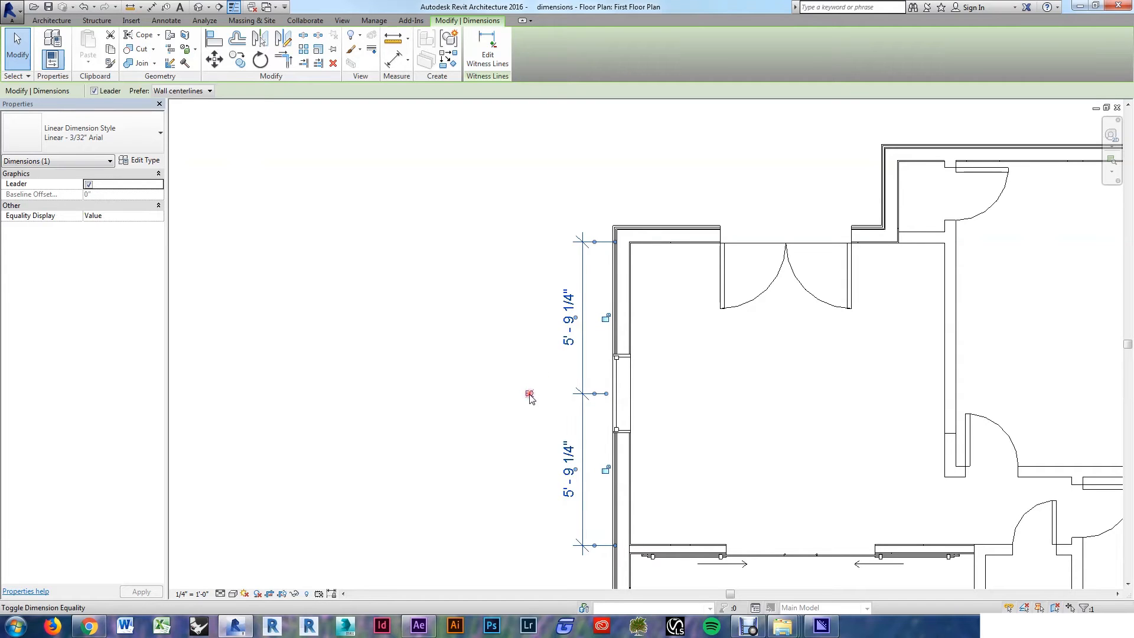
left_click(530, 392)
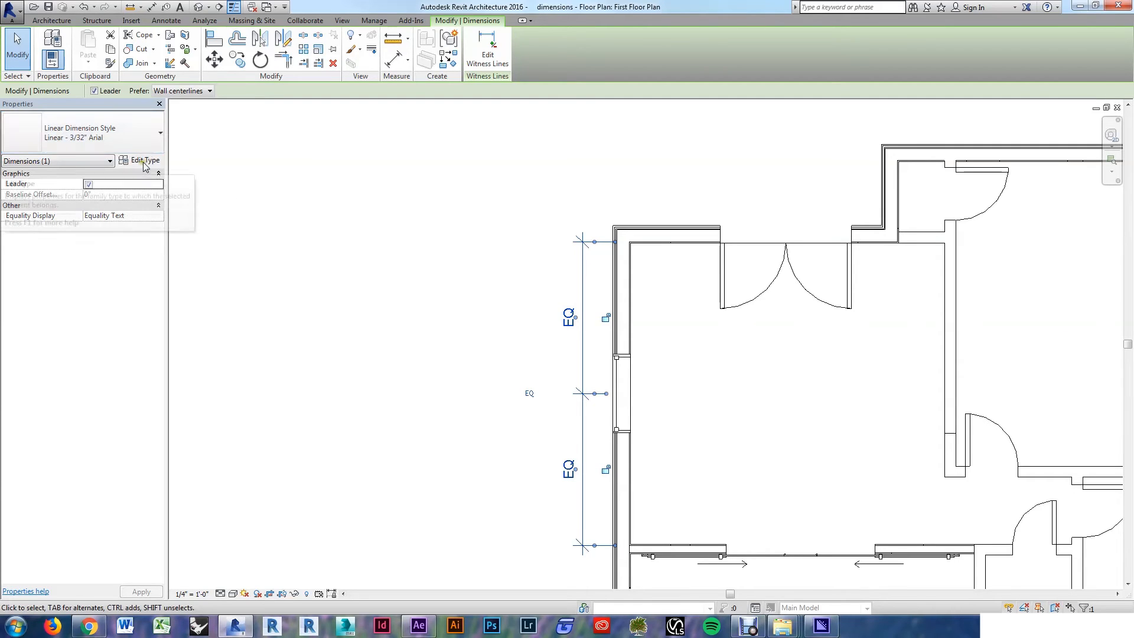
left_click(141, 161)
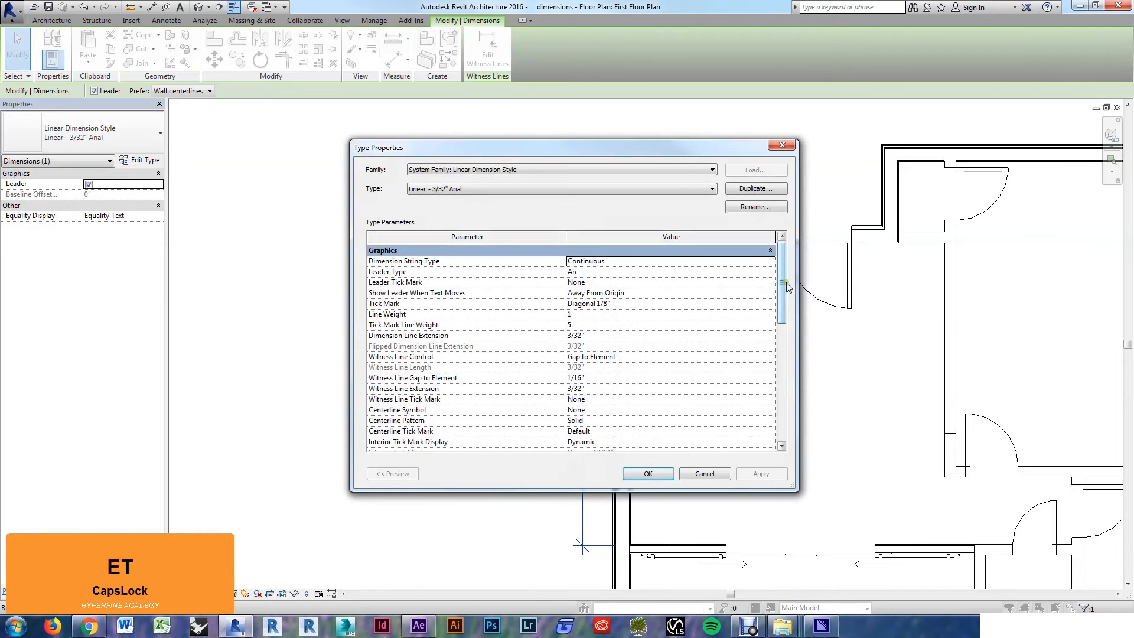
scroll("down", 3)
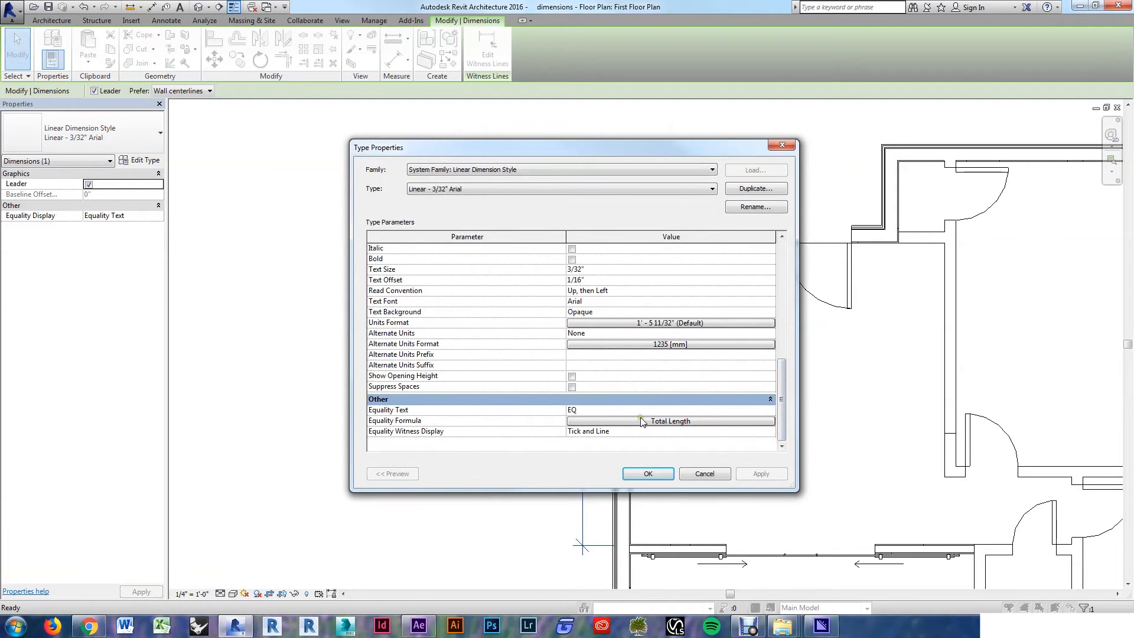
type("CENT")
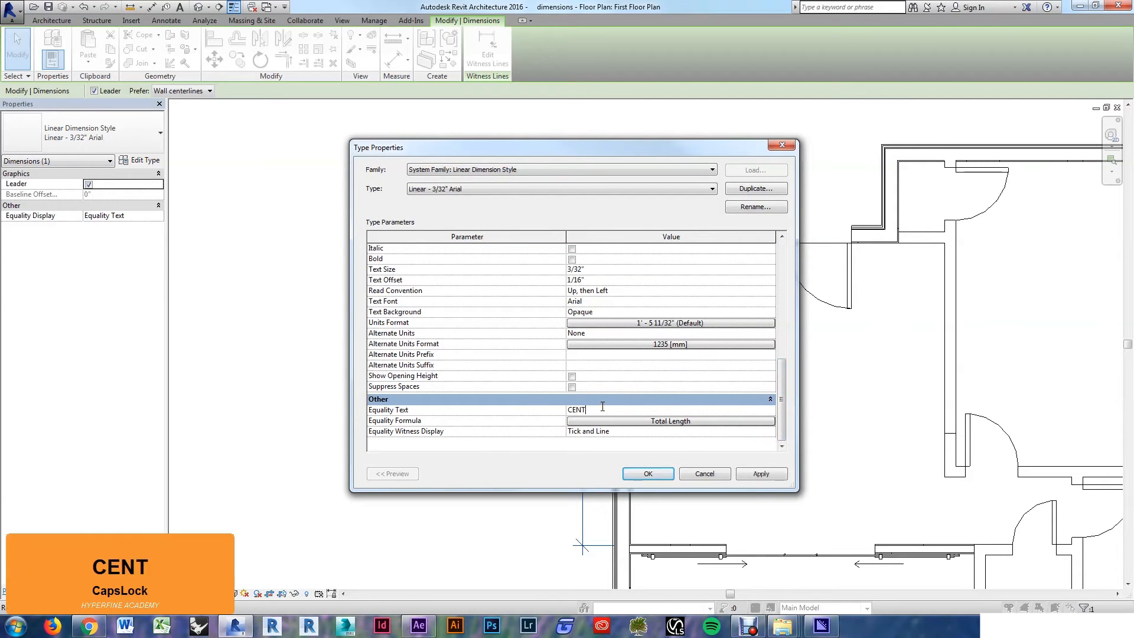
type("ERED")
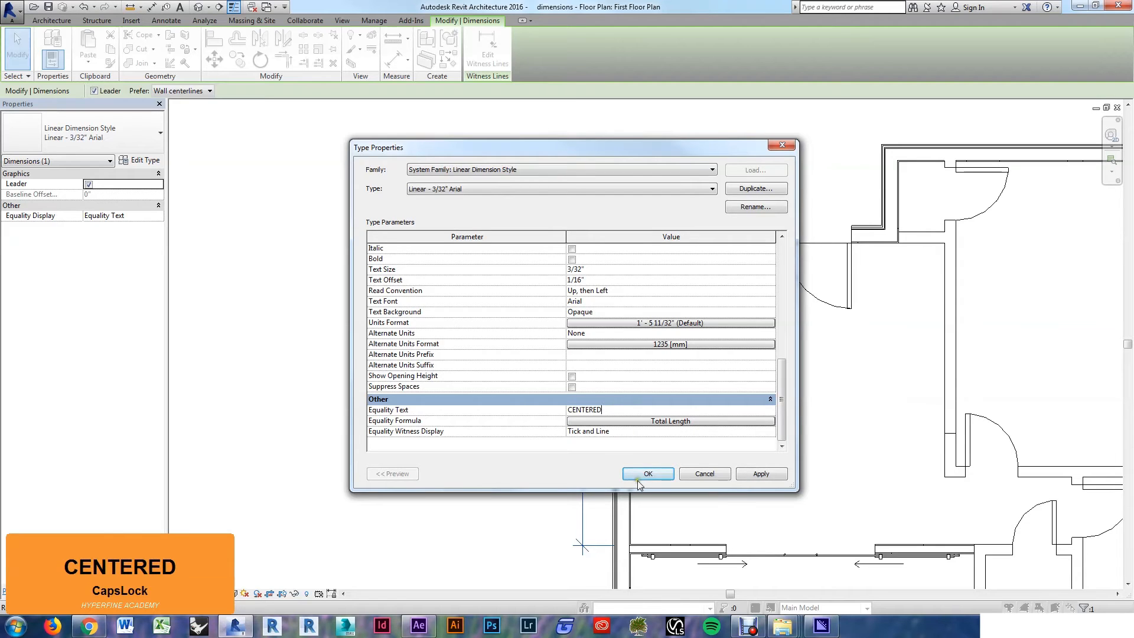
left_click(646, 474)
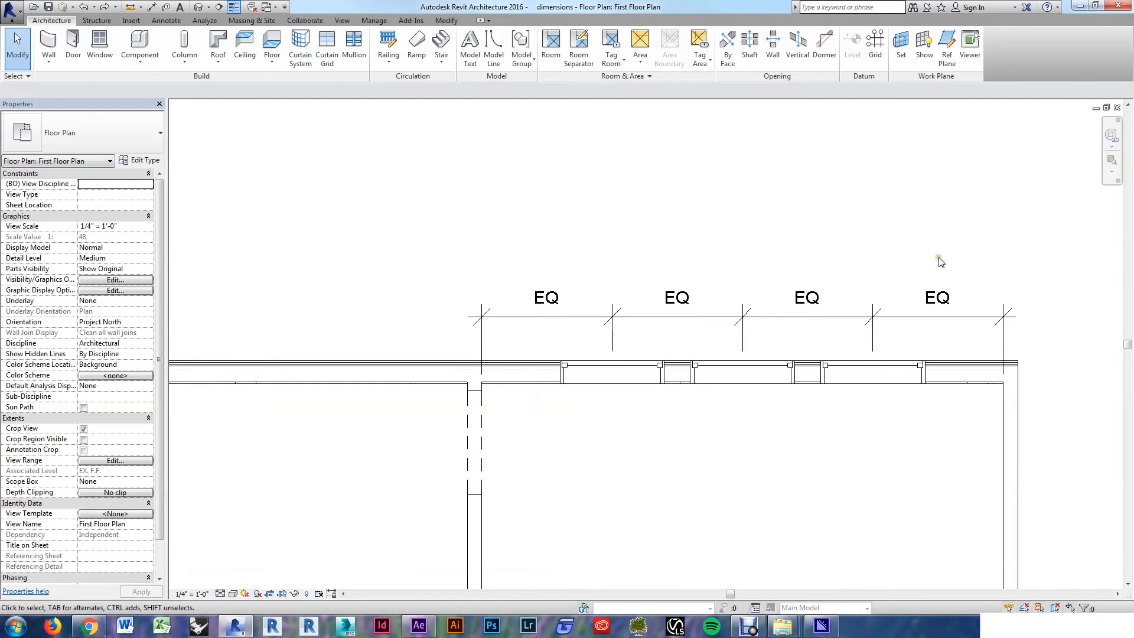
left_click(742, 371)
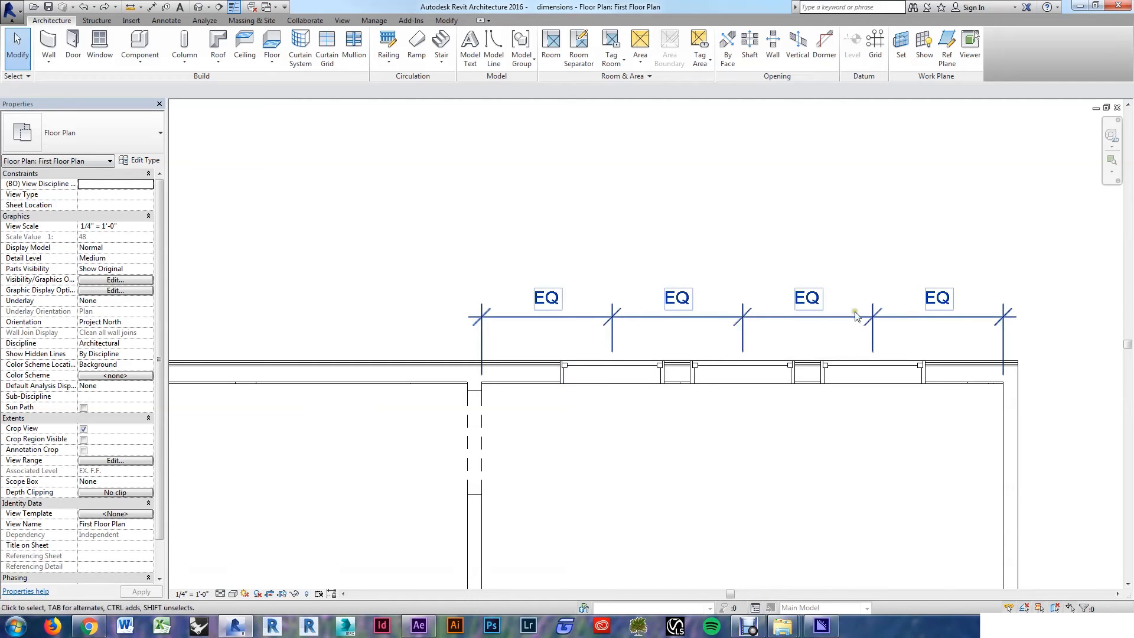
left_click(658, 459)
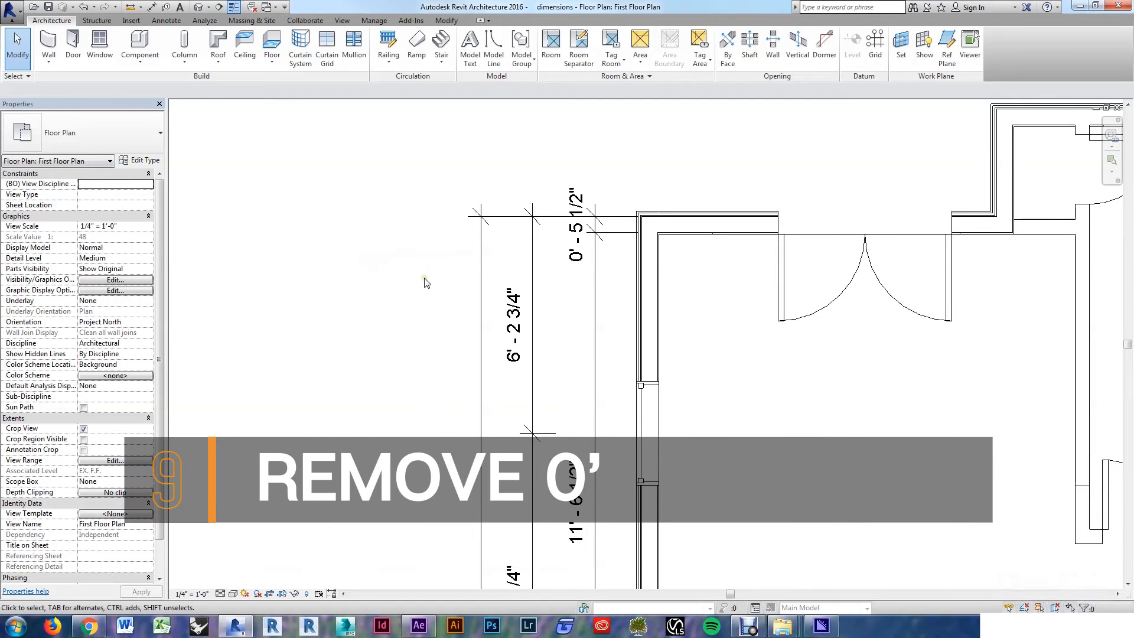
mouse_move(564, 326)
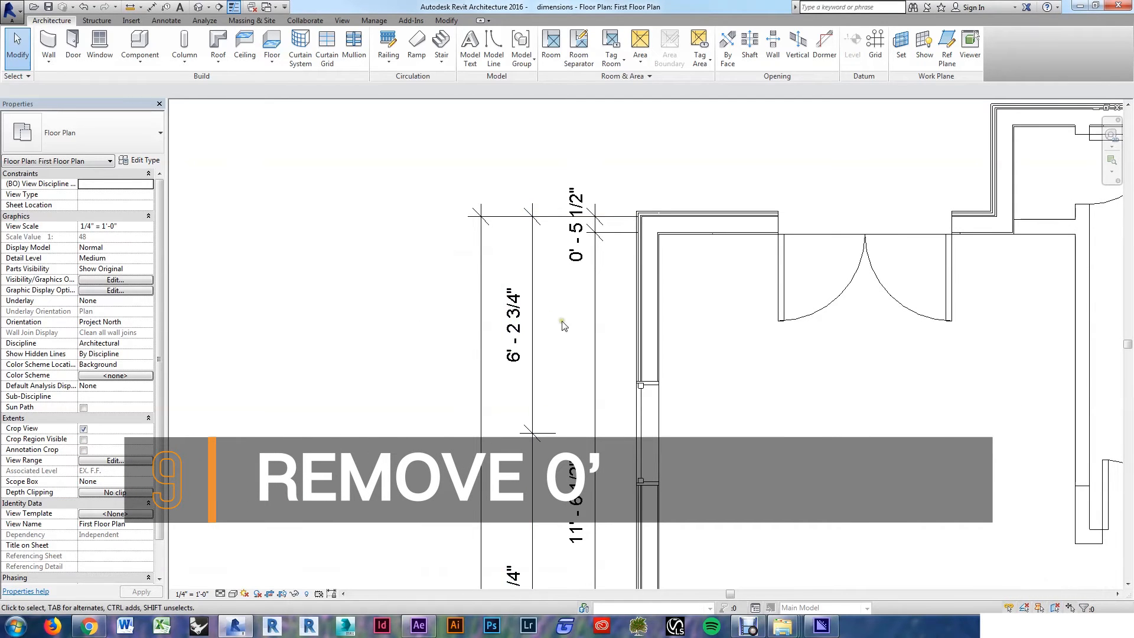
Enable Suppress 0 feet in the 3/32" Arial type's Units Format so 0' - 5 1/2" reads 5 1/2"
left_click(576, 239)
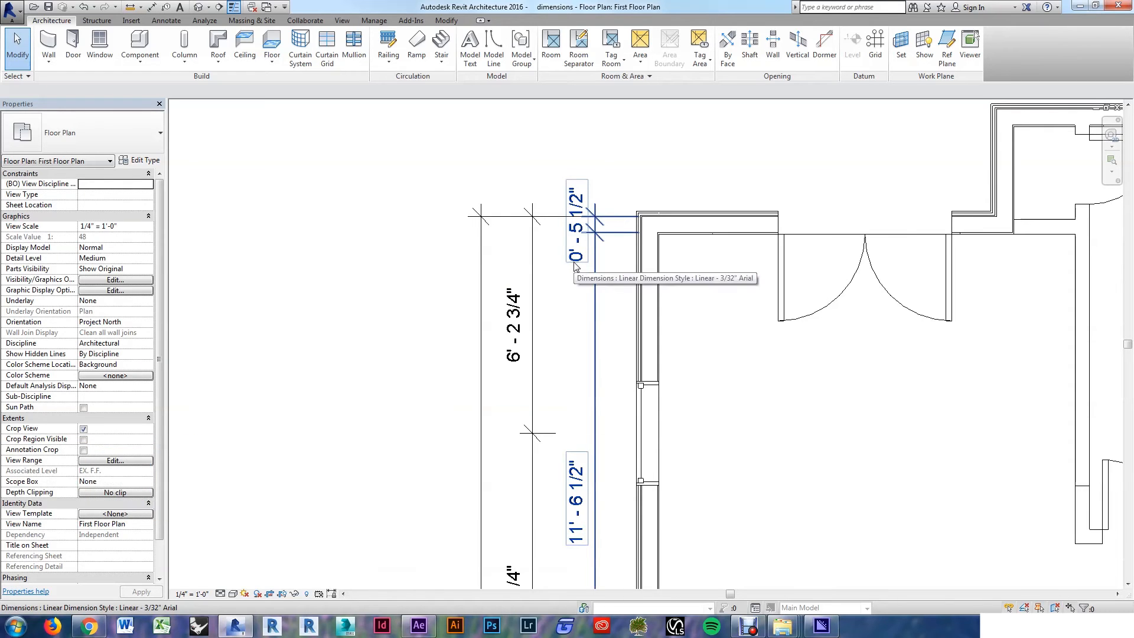
mouse_move(593, 338)
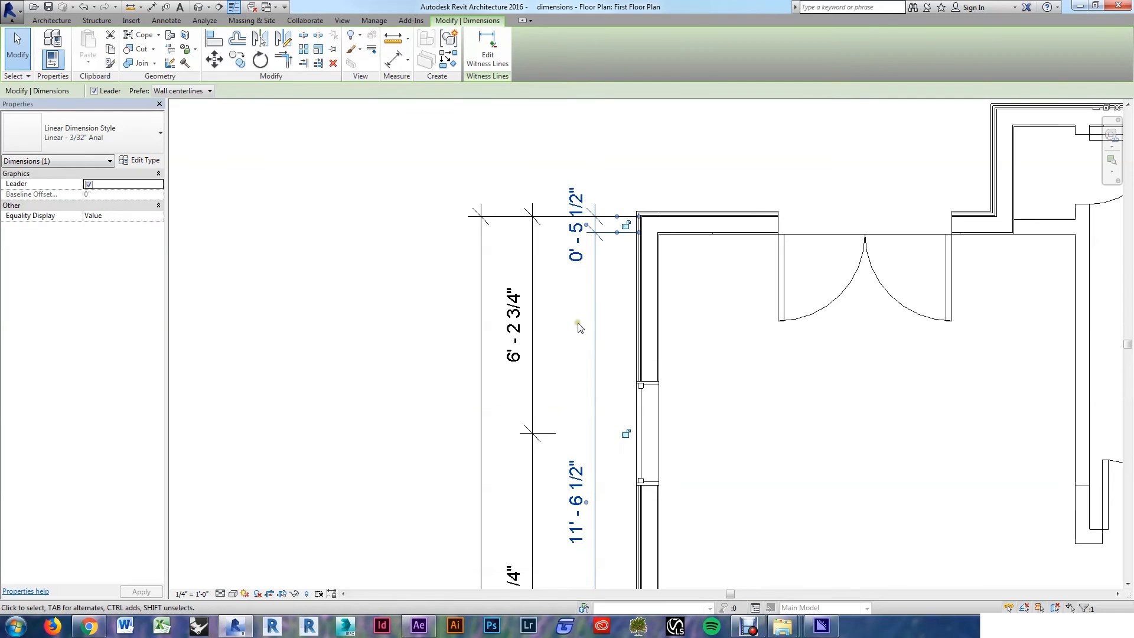
left_click(142, 159)
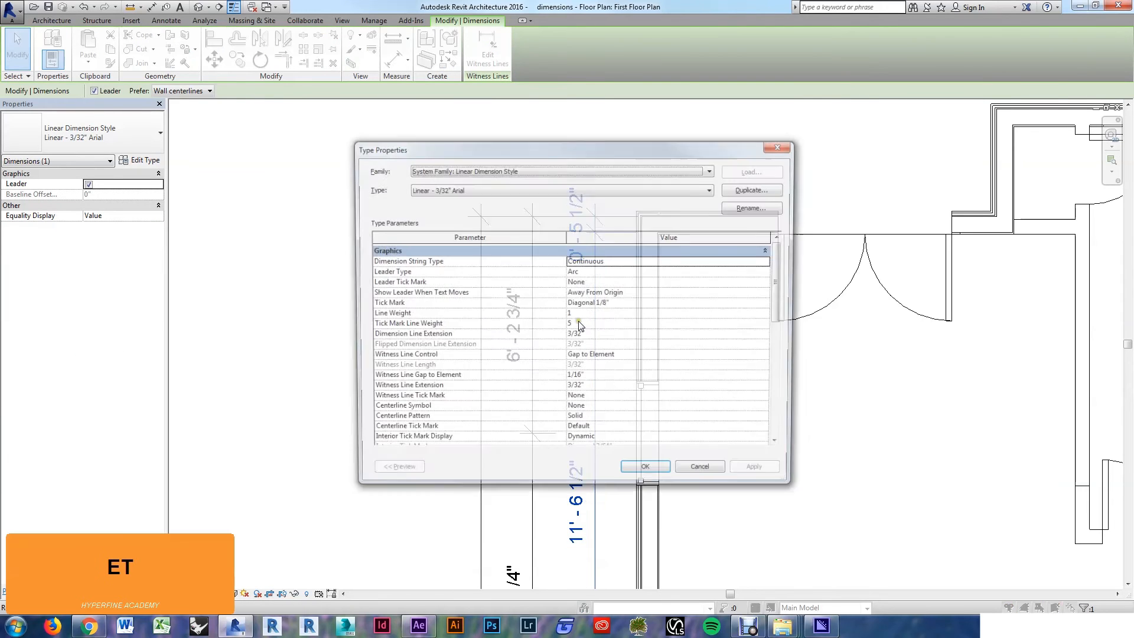
scroll("down", 3)
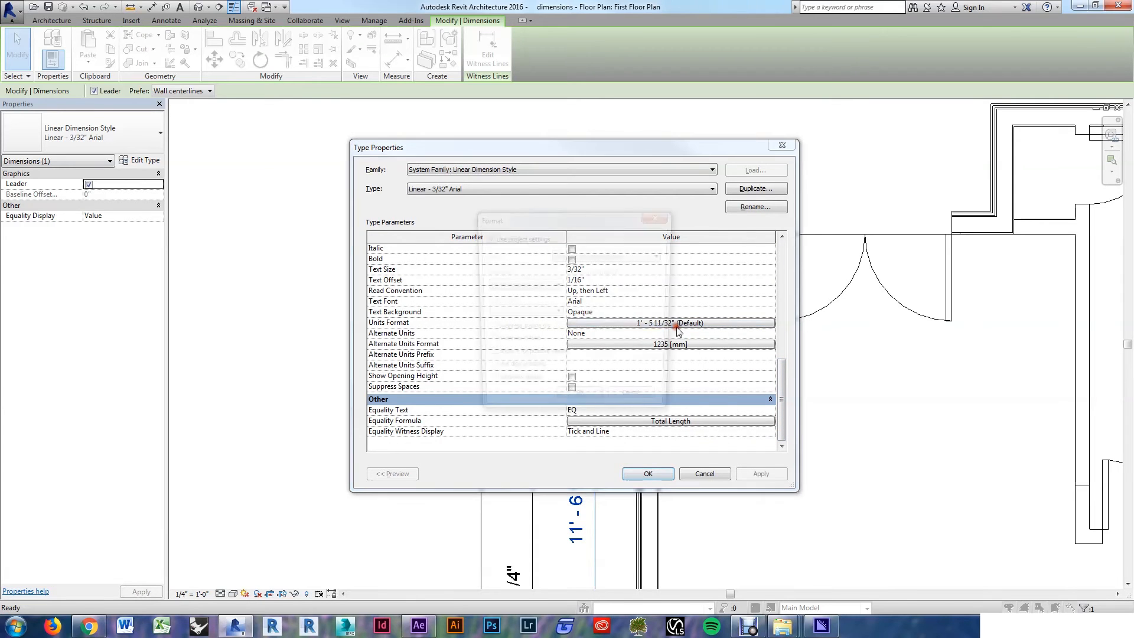
left_click(669, 323)
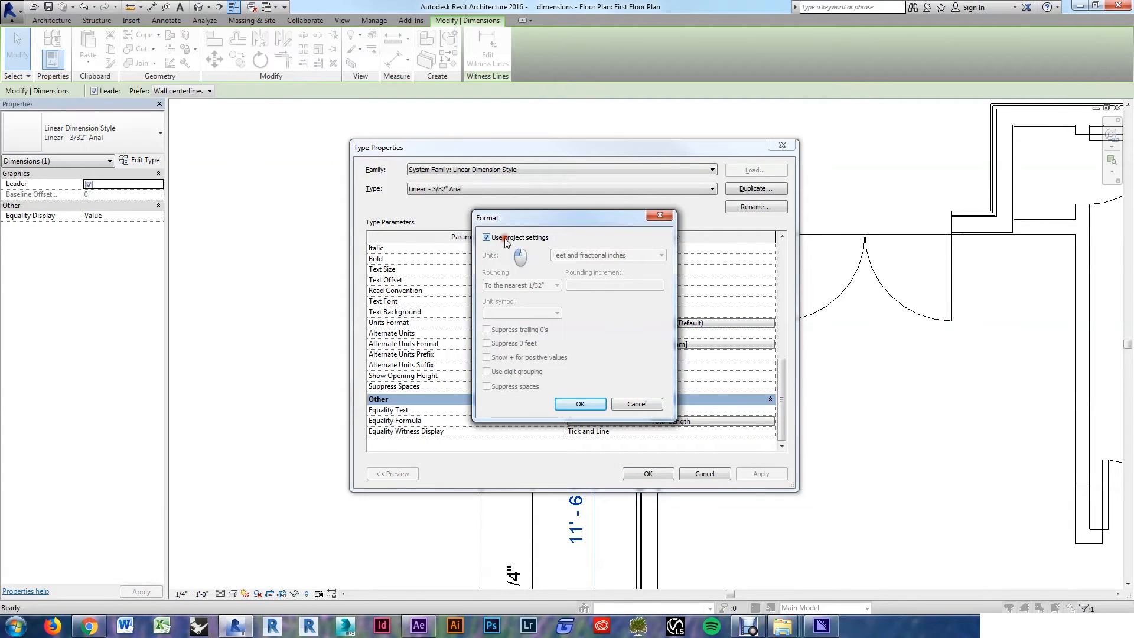
left_click(487, 238)
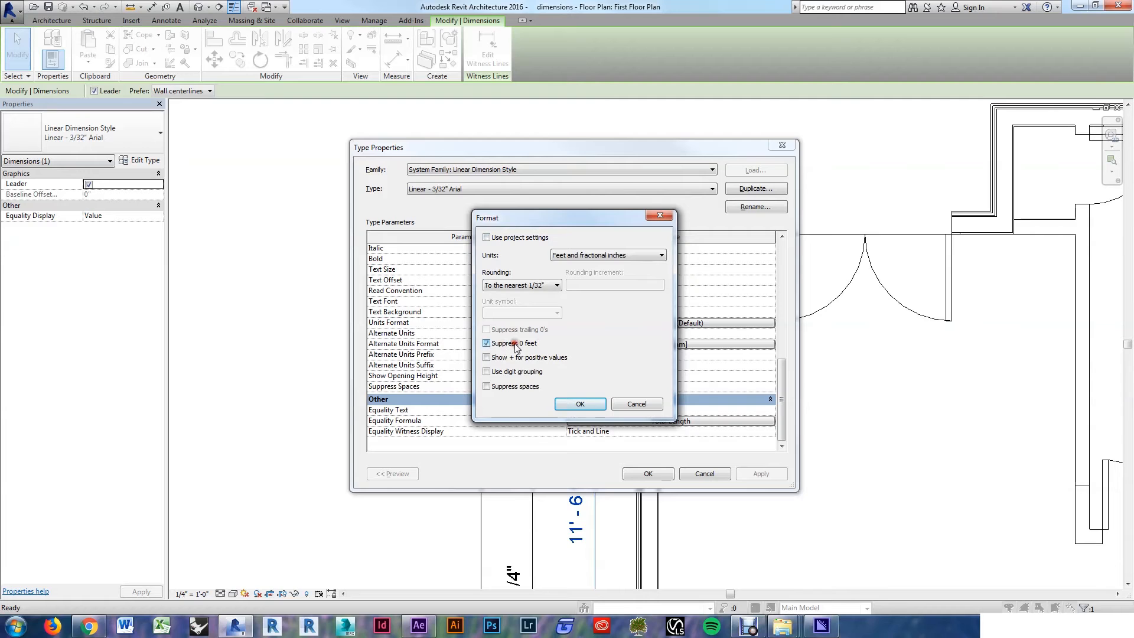
left_click(579, 405)
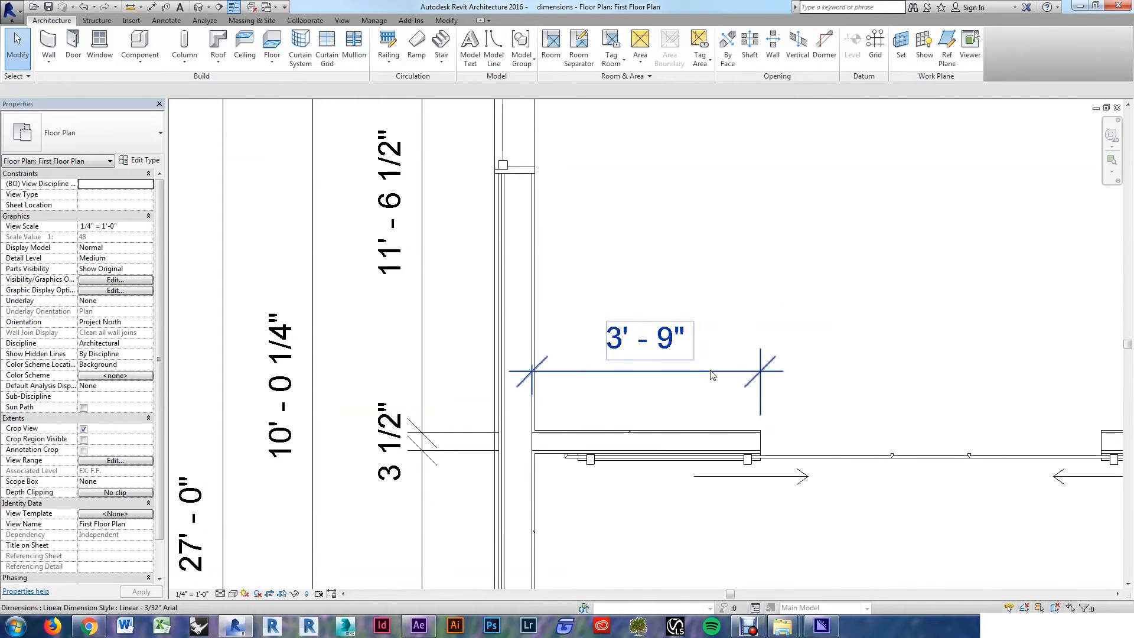
mouse_move(712, 376)
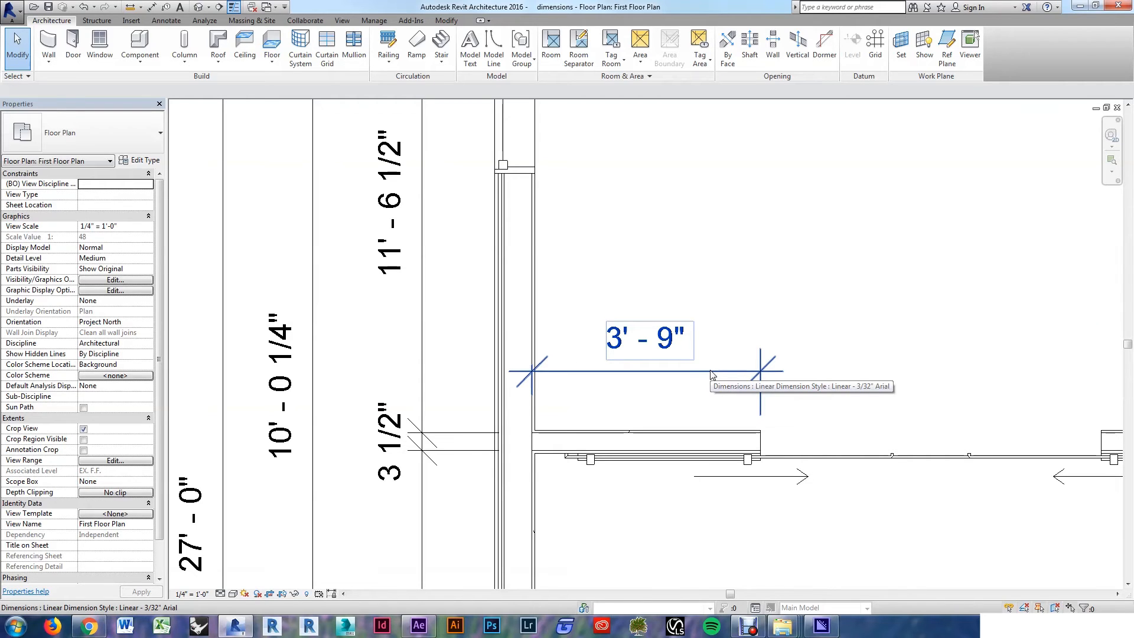
Duplicate the 3' - 9" dimension's type as 'Linear - 3/32" Arial - INCHES'
left_click(648, 340)
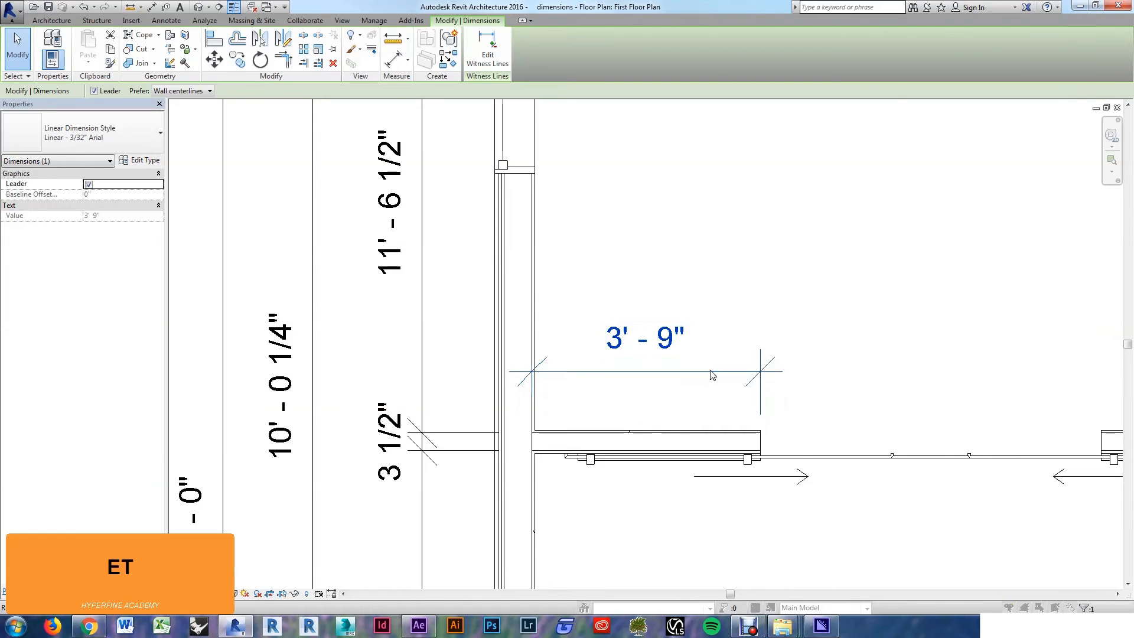
left_click(755, 207)
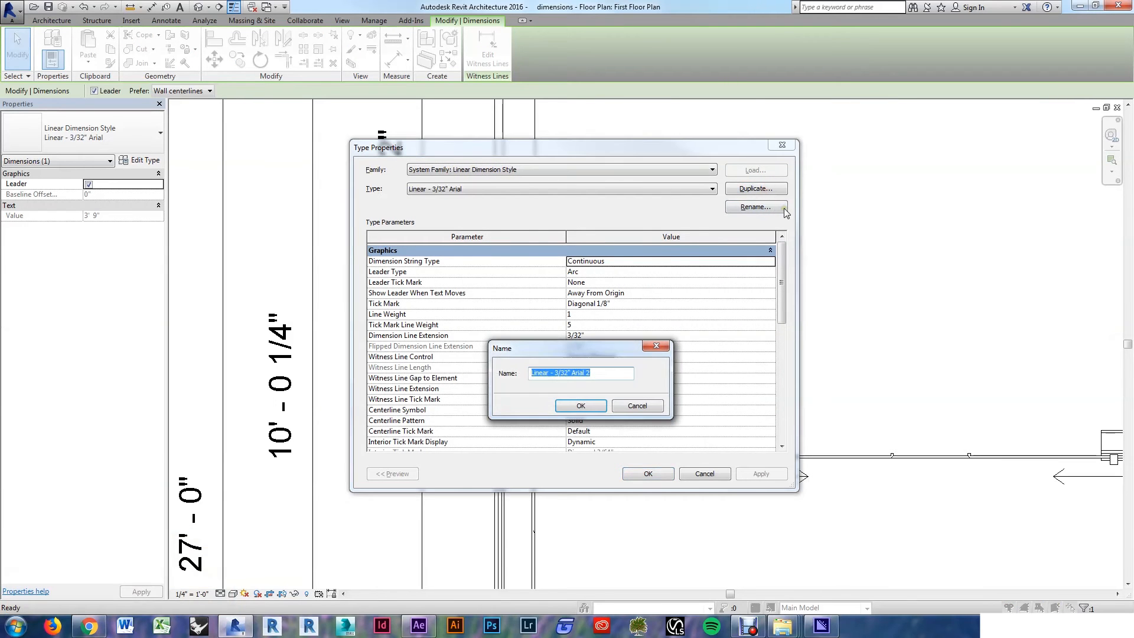
type("Linear - 3/32\" Arial - I")
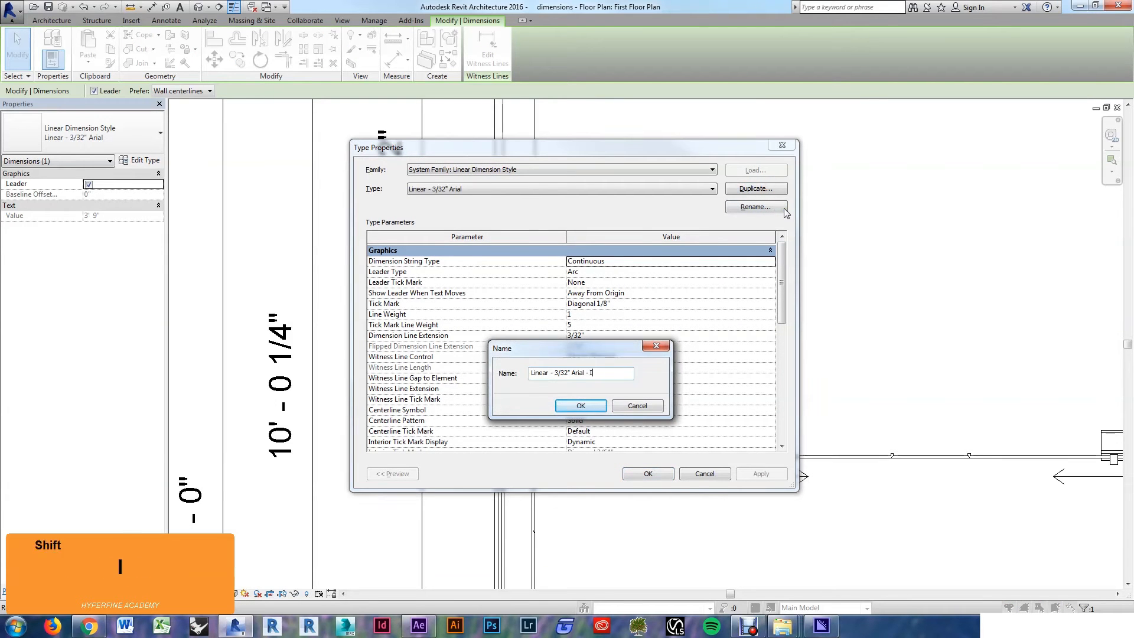
left_click(580, 405)
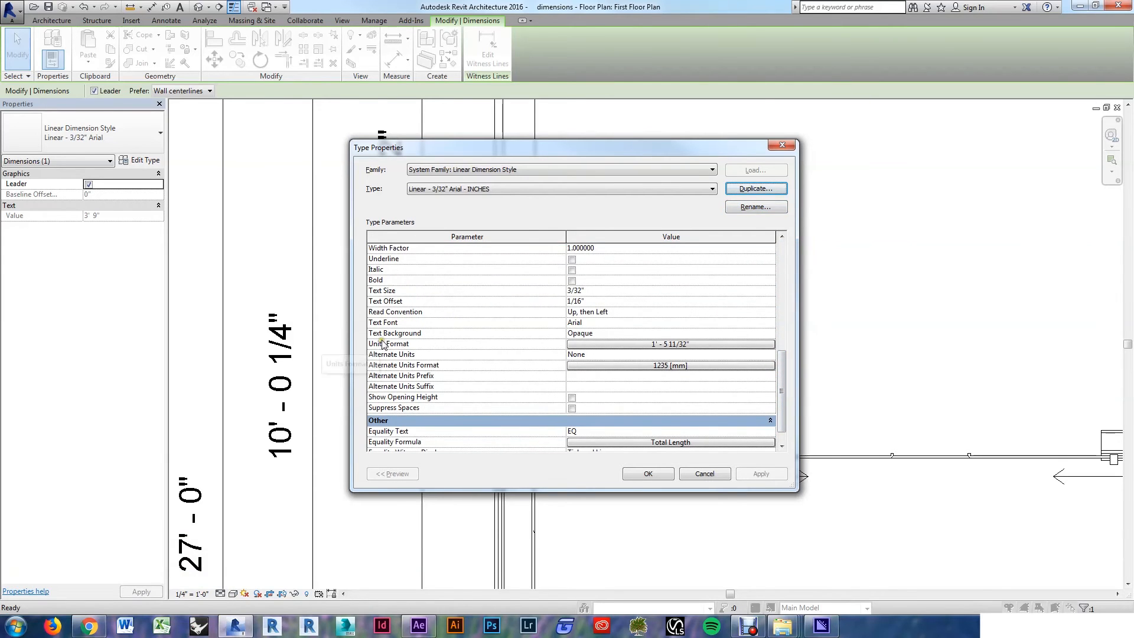
Set the INCHES type's units to Fractional inches so the dimension reads 45"
left_click(669, 344)
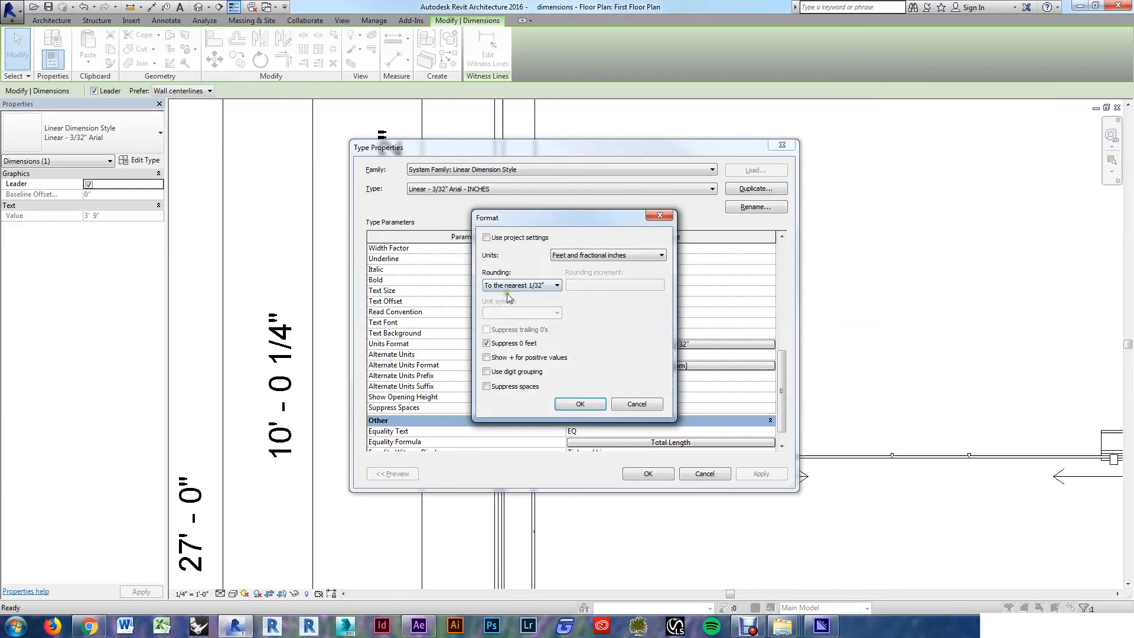
left_click(658, 255)
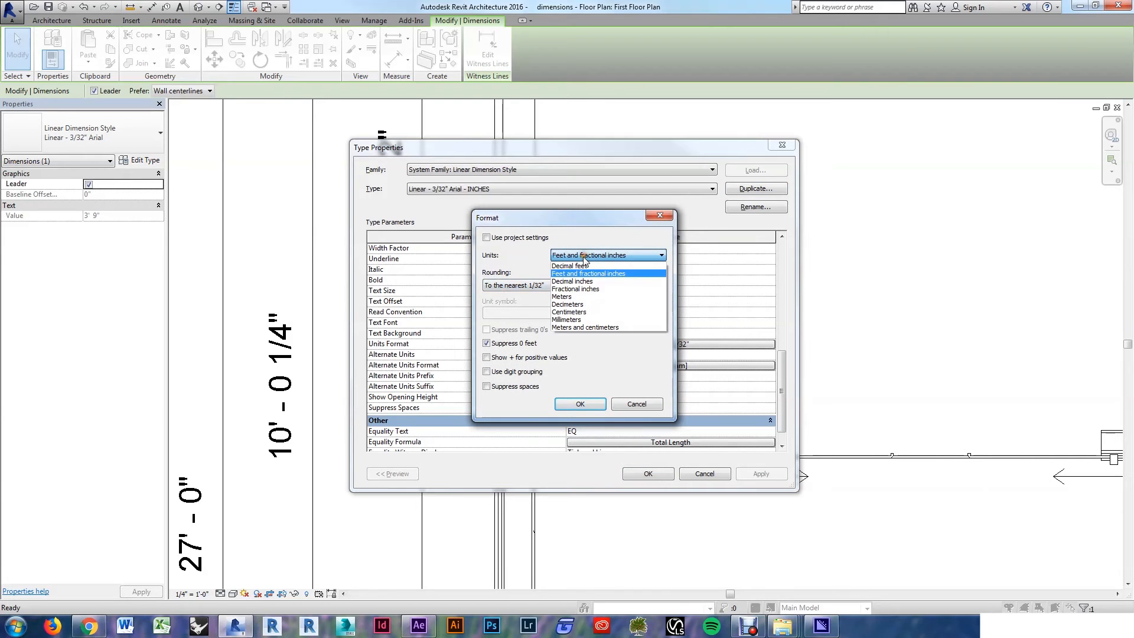
left_click(579, 404)
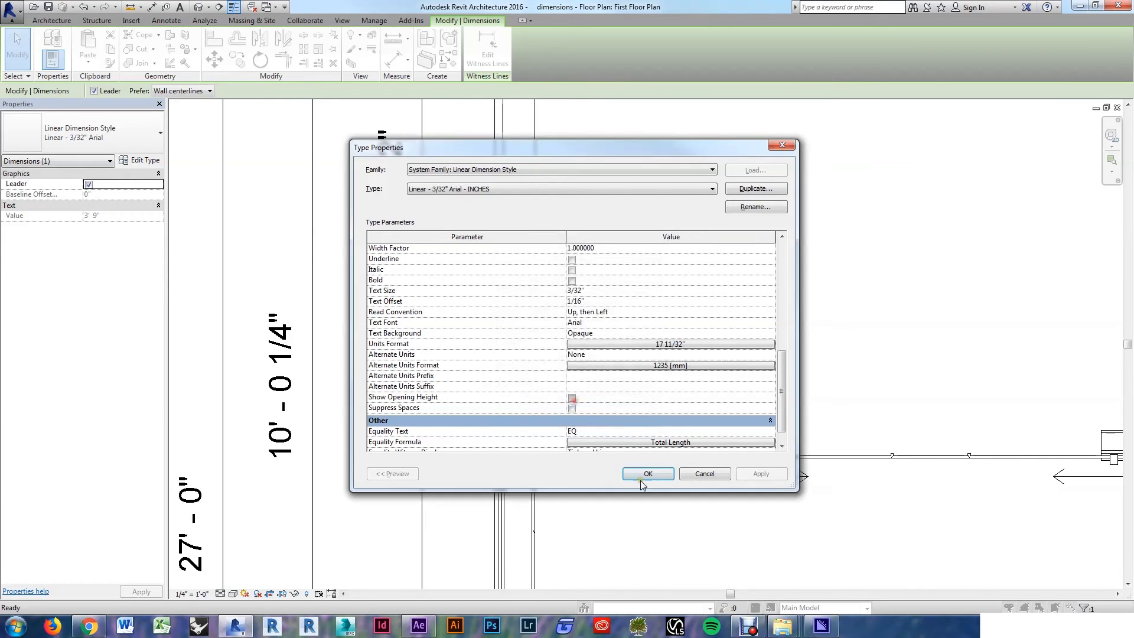
left_click(647, 473)
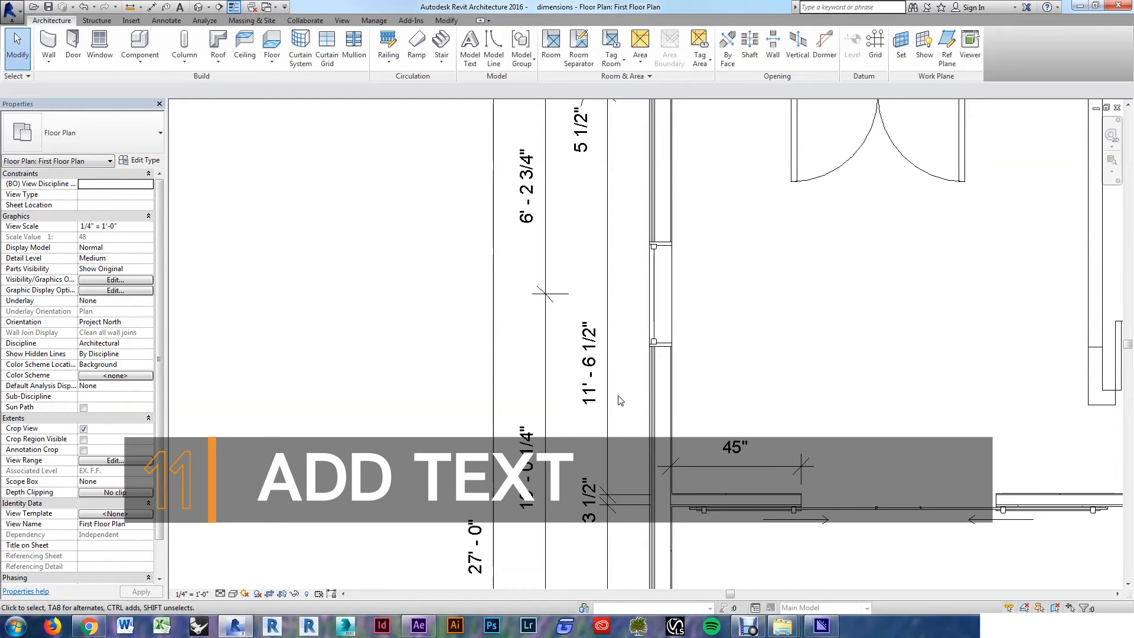
Give the 11' - 6 1/2" dimension a ± prefix and V.I.F. suffix
left_click(610, 361)
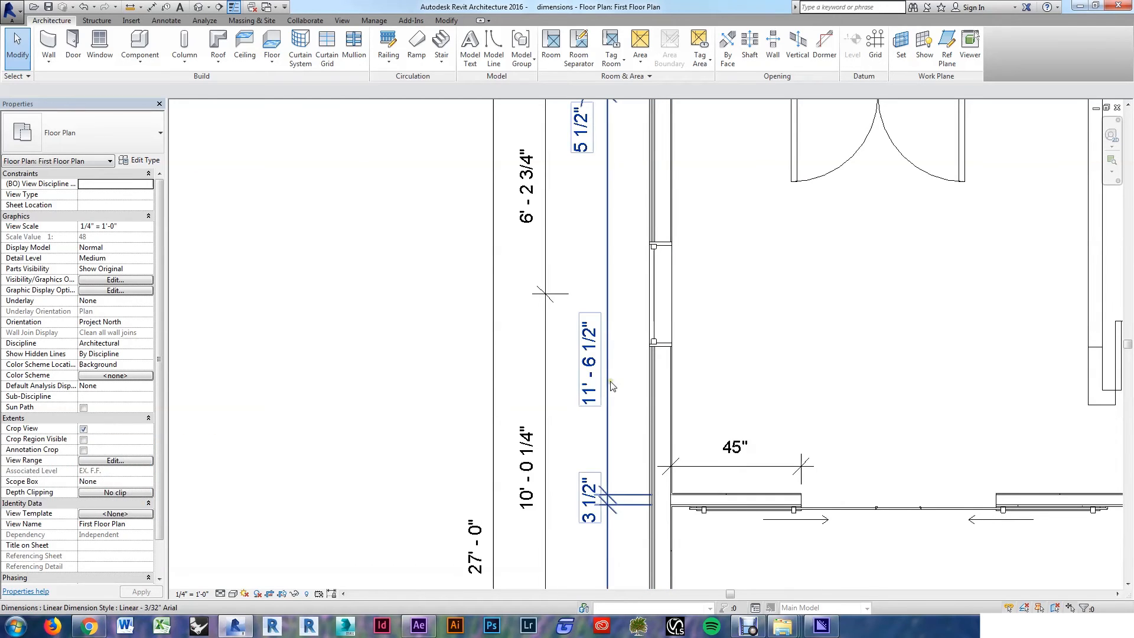
mouse_move(587, 381)
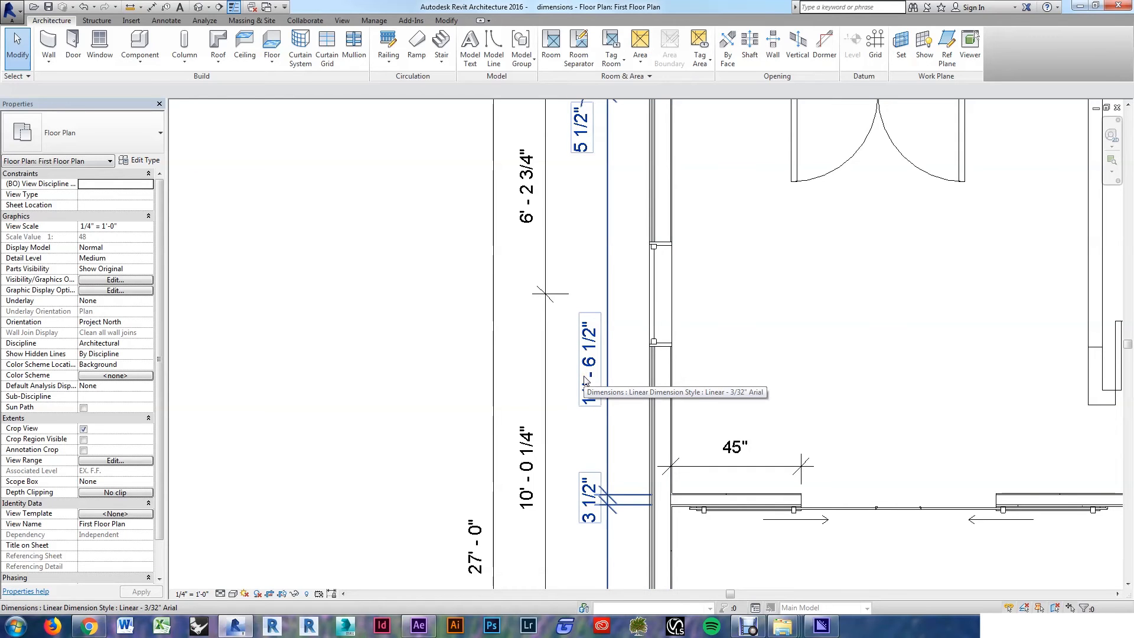
double_click(590, 362)
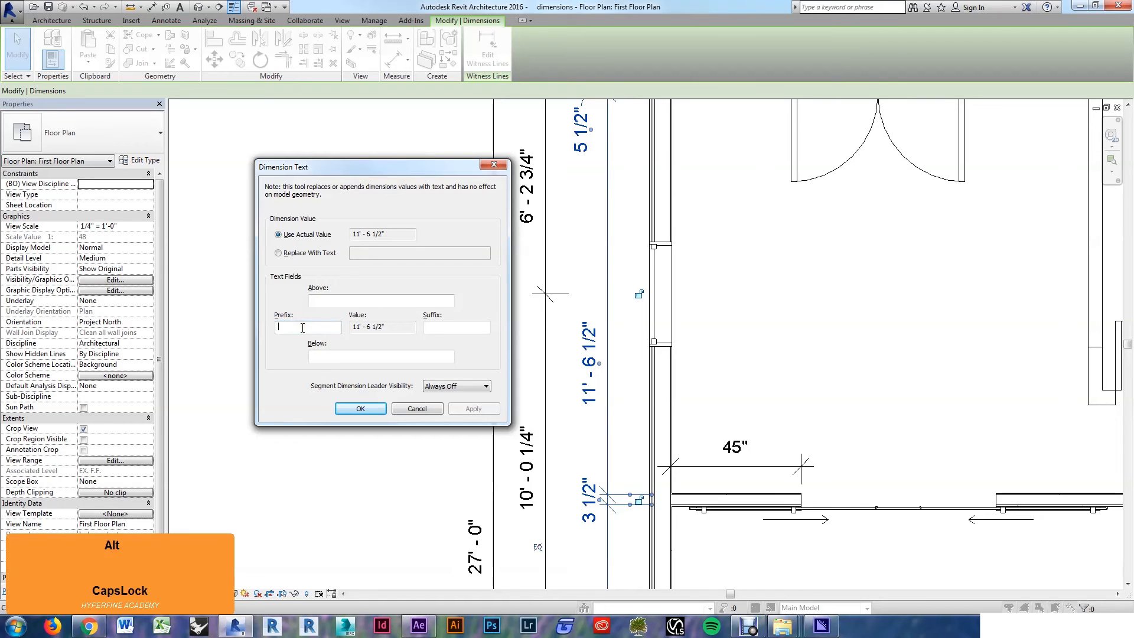
type("V")
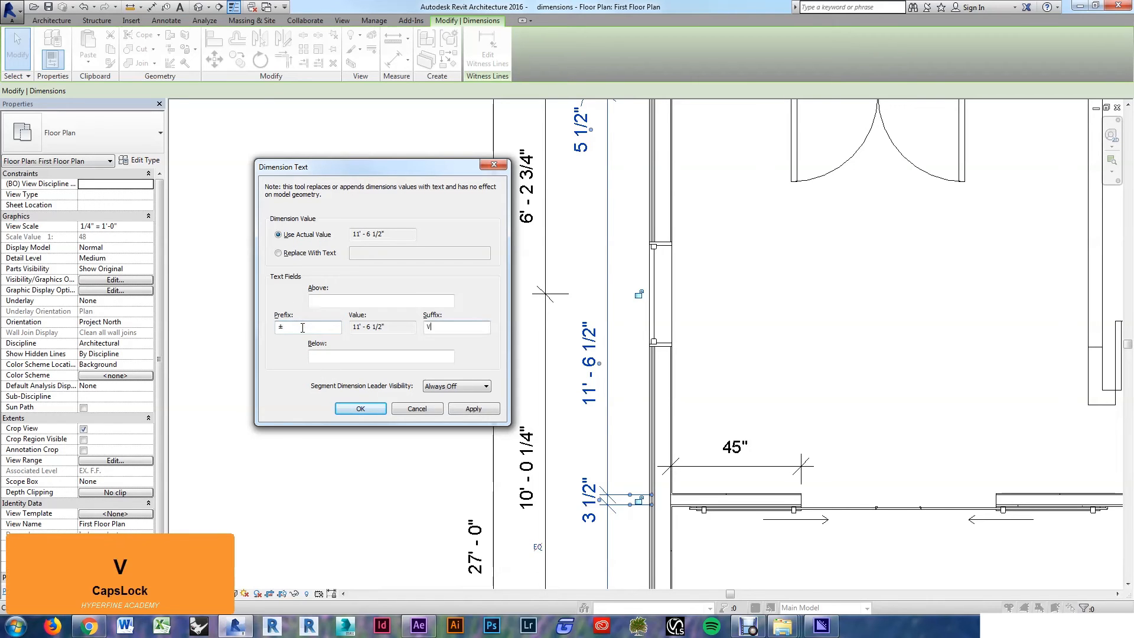
type(".I.F.")
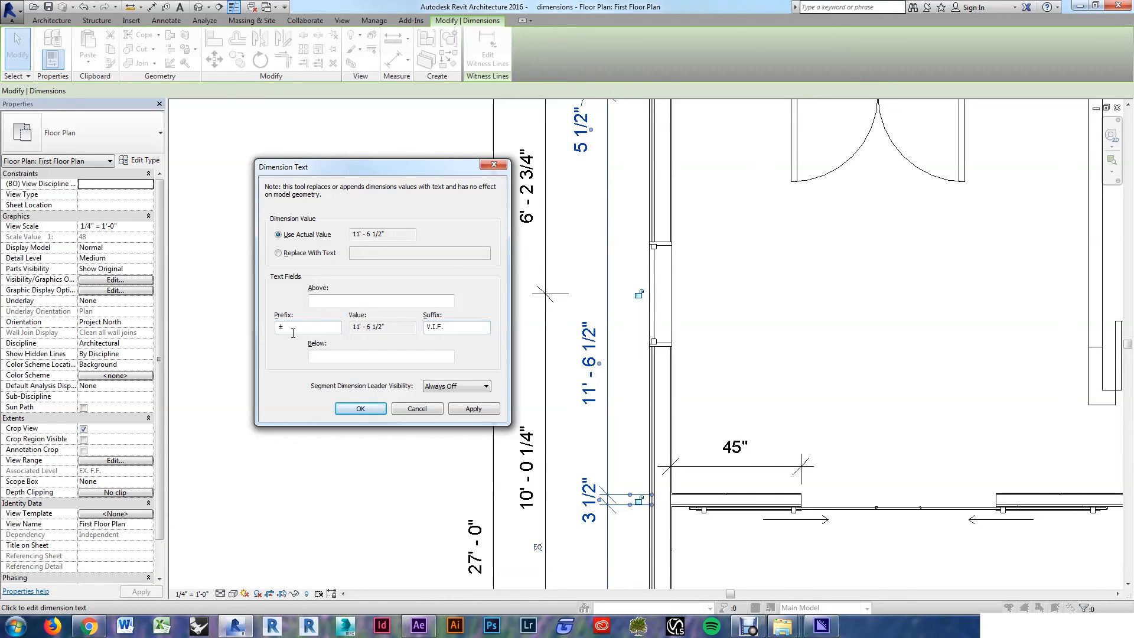
left_click(360, 409)
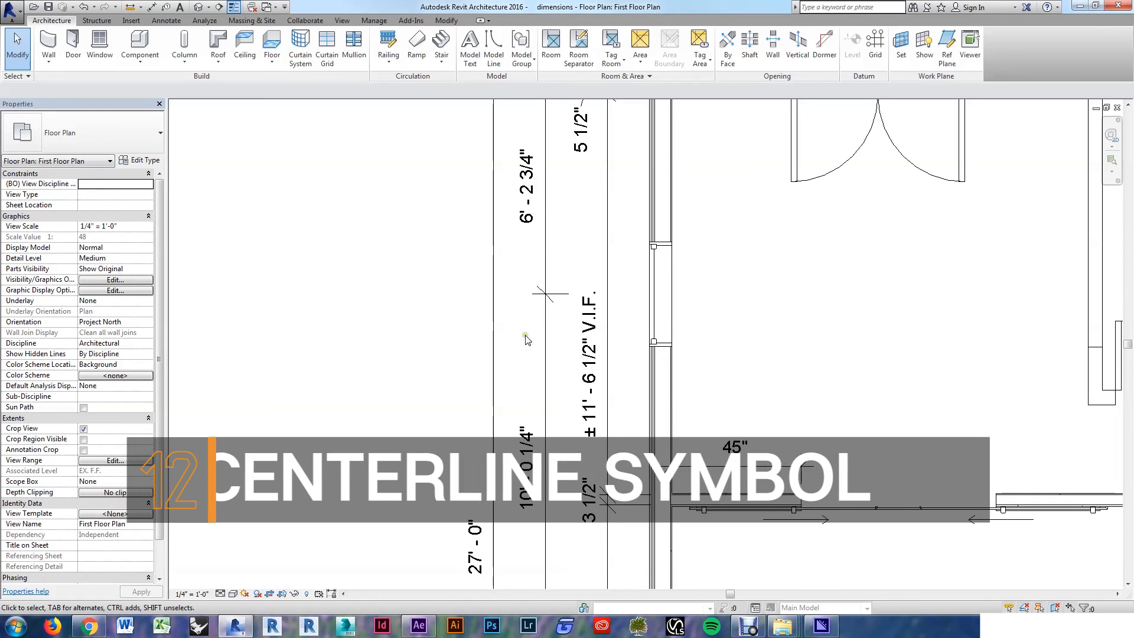
Set the 6' - 2 3/4" vertical dimension type's Centerline Symbol to Centerline on its witness lines
left_click(544, 341)
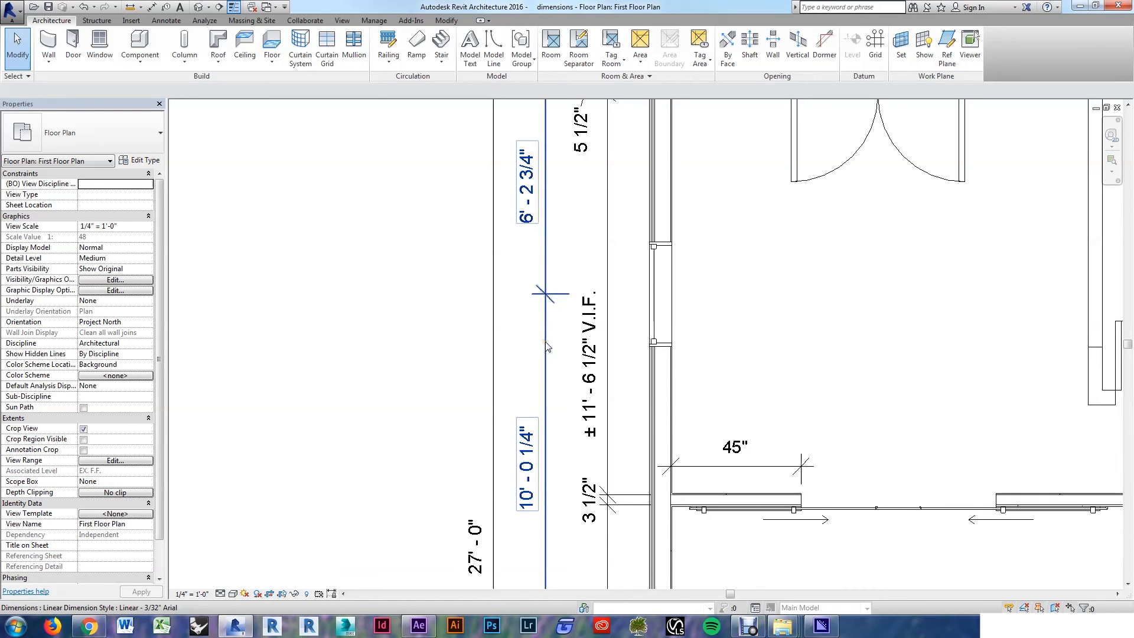
mouse_move(547, 347)
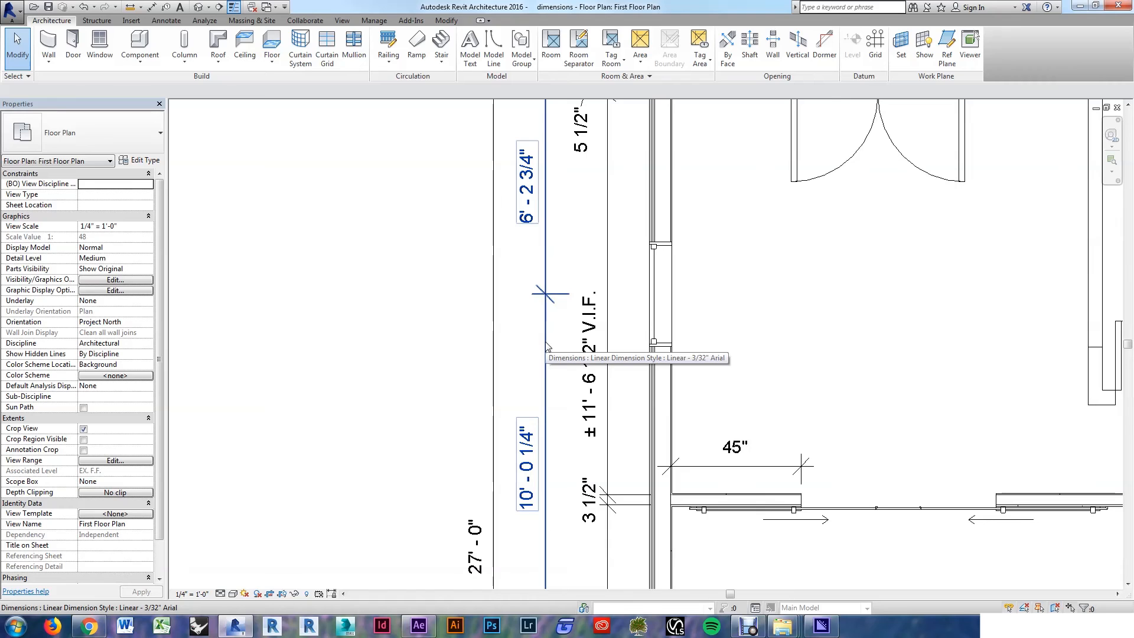
left_click(550, 295)
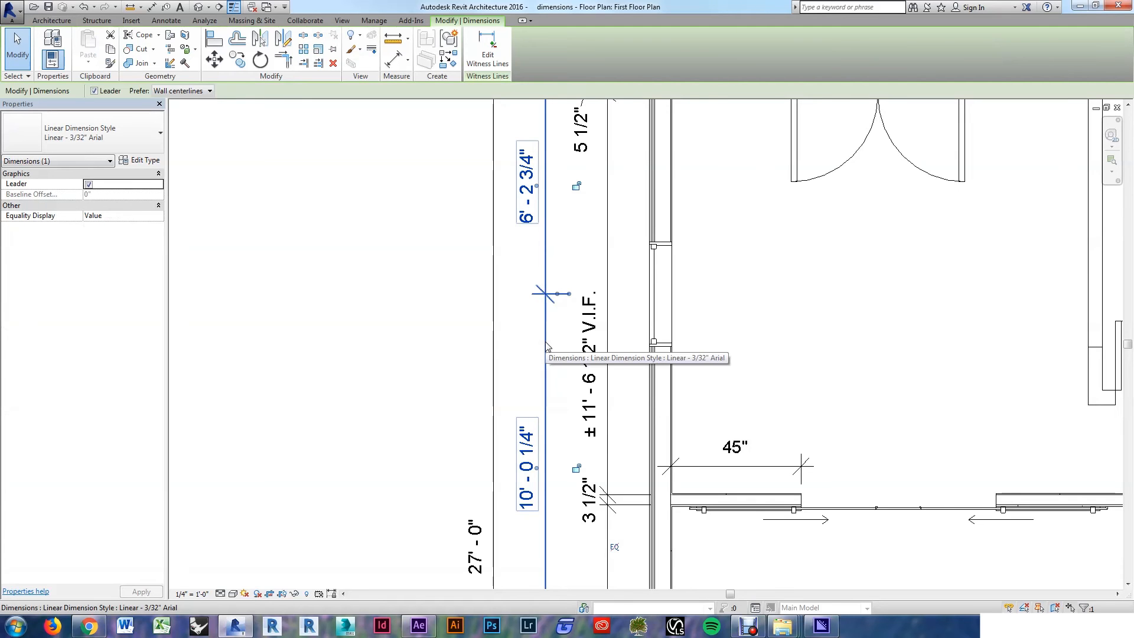
left_click(142, 159)
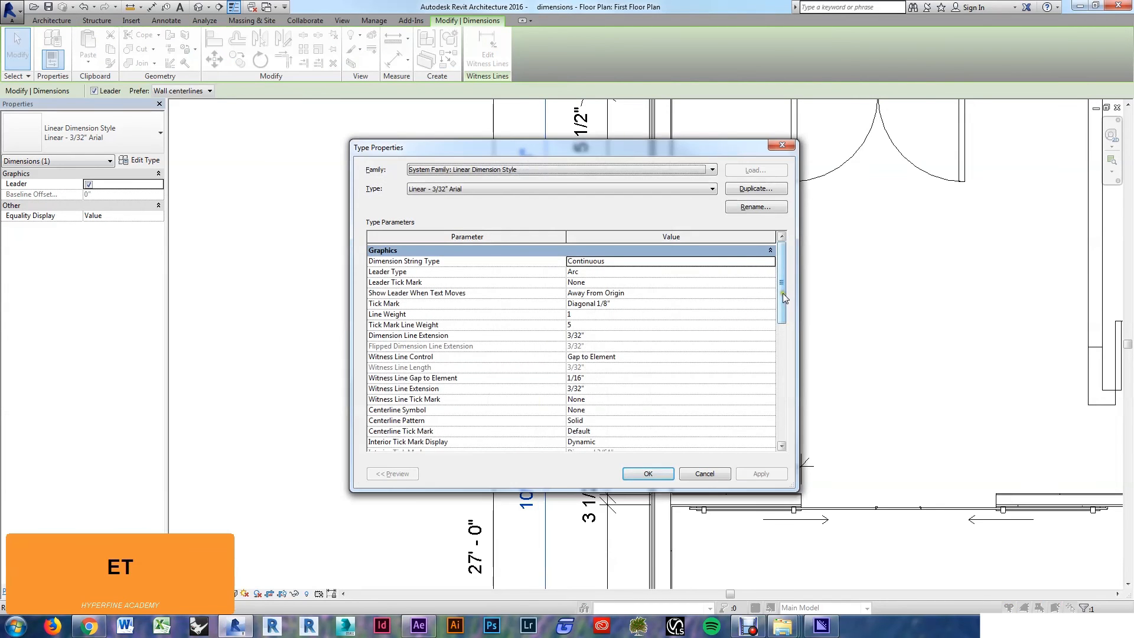
scroll("down", 3)
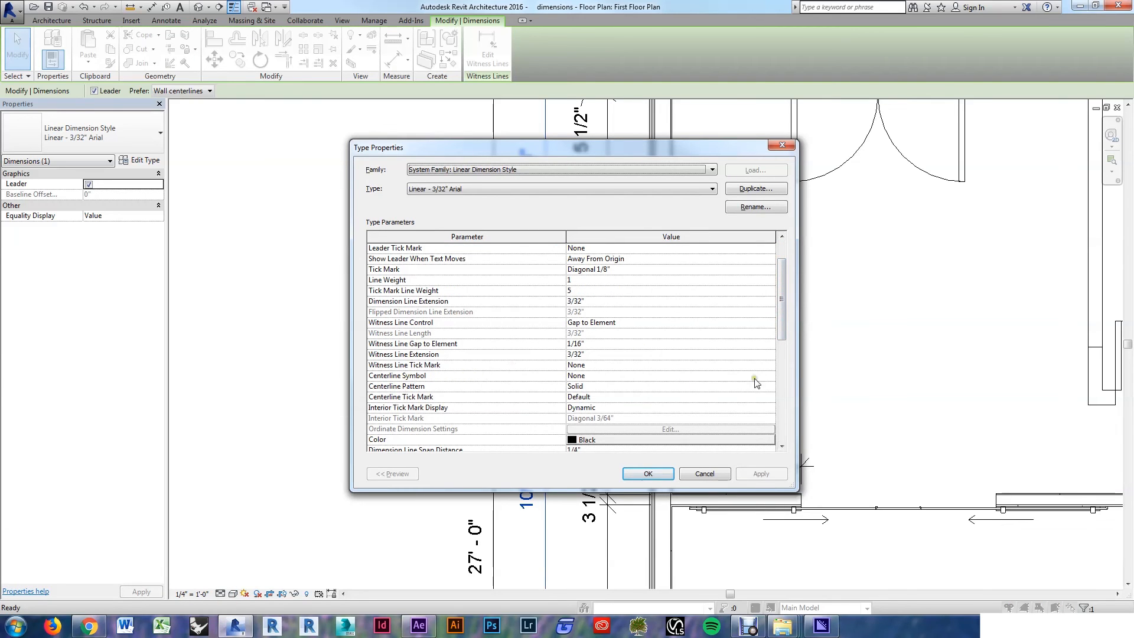
left_click(665, 376)
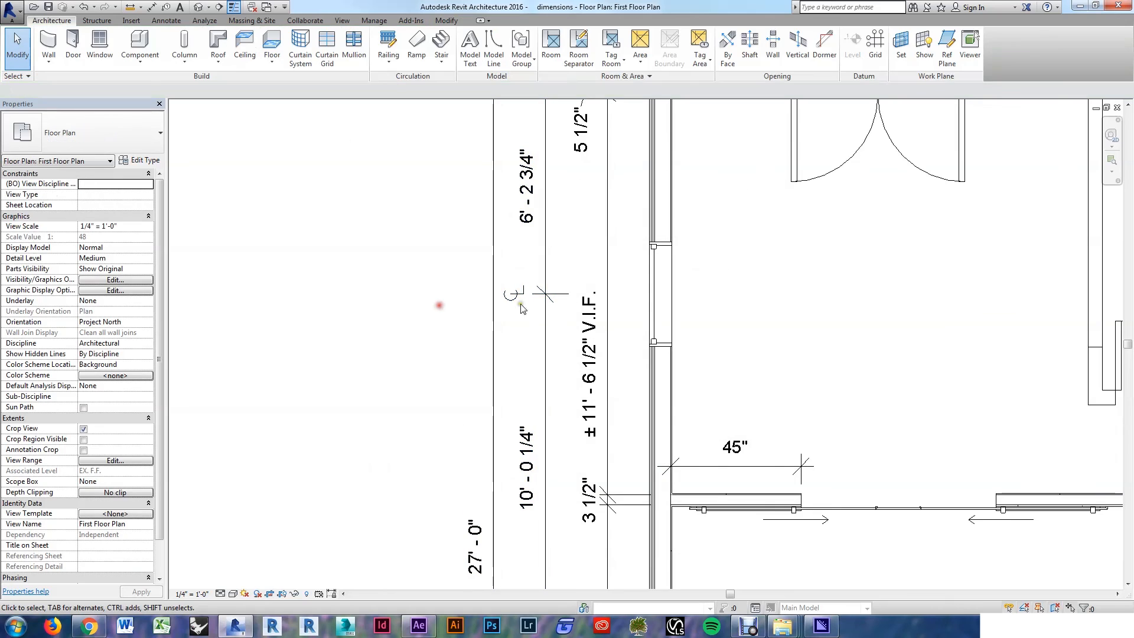
mouse_move(659, 297)
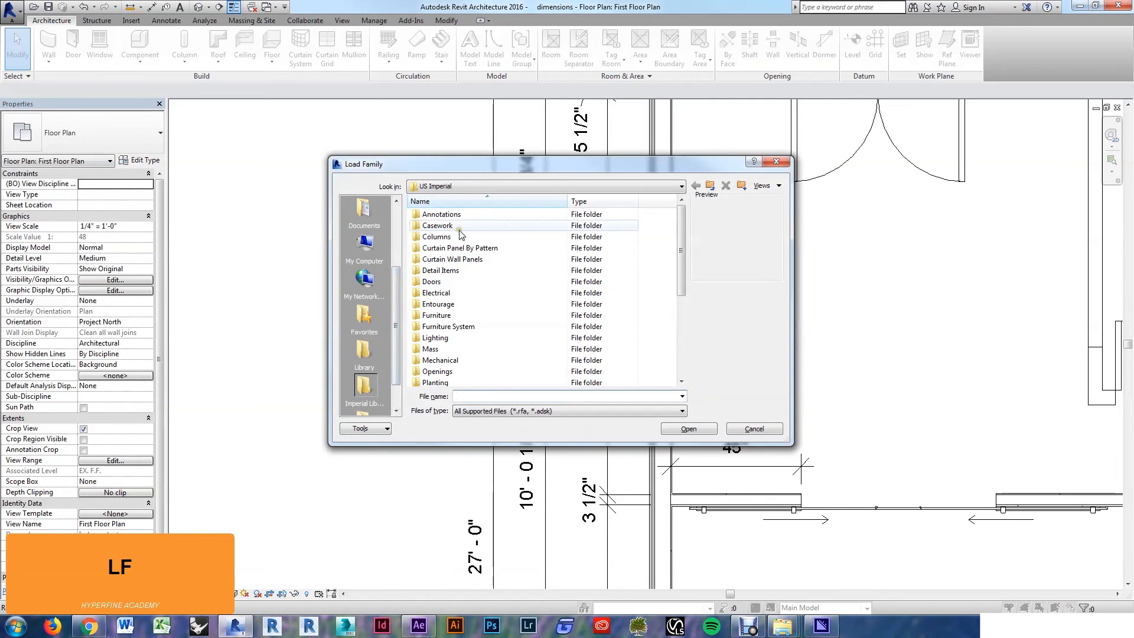
double_click(441, 214)
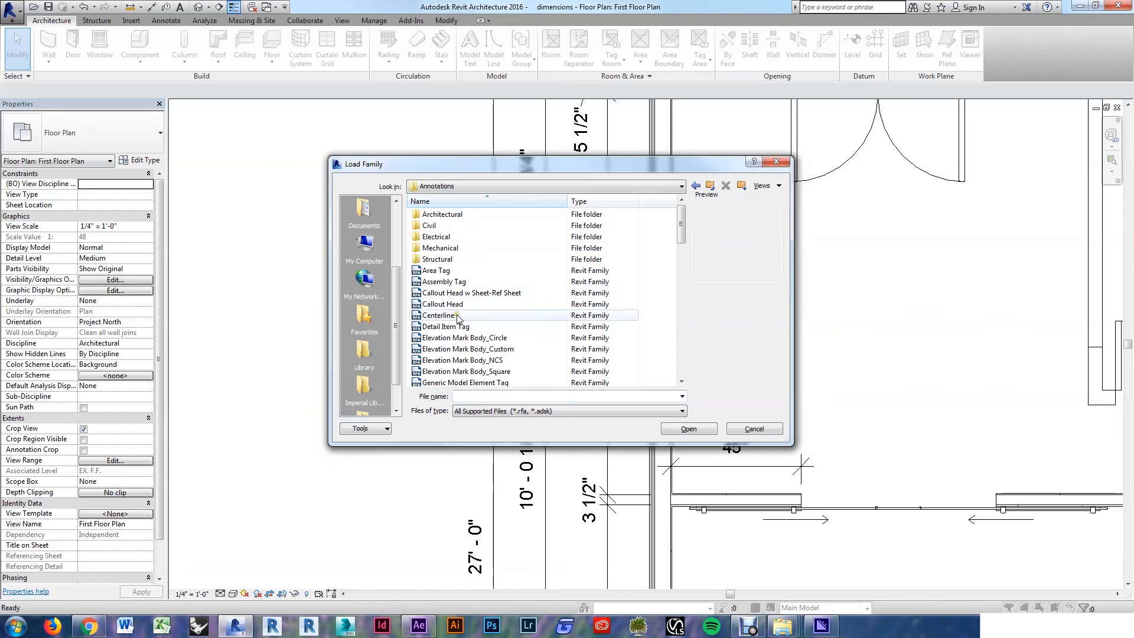
left_click(437, 316)
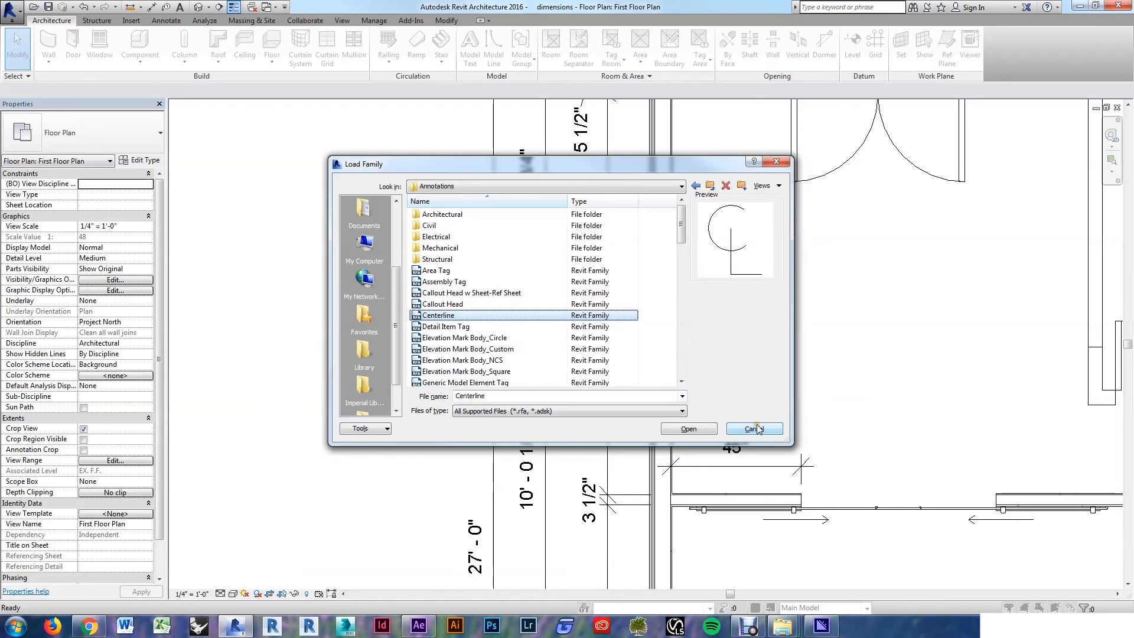
left_click(754, 428)
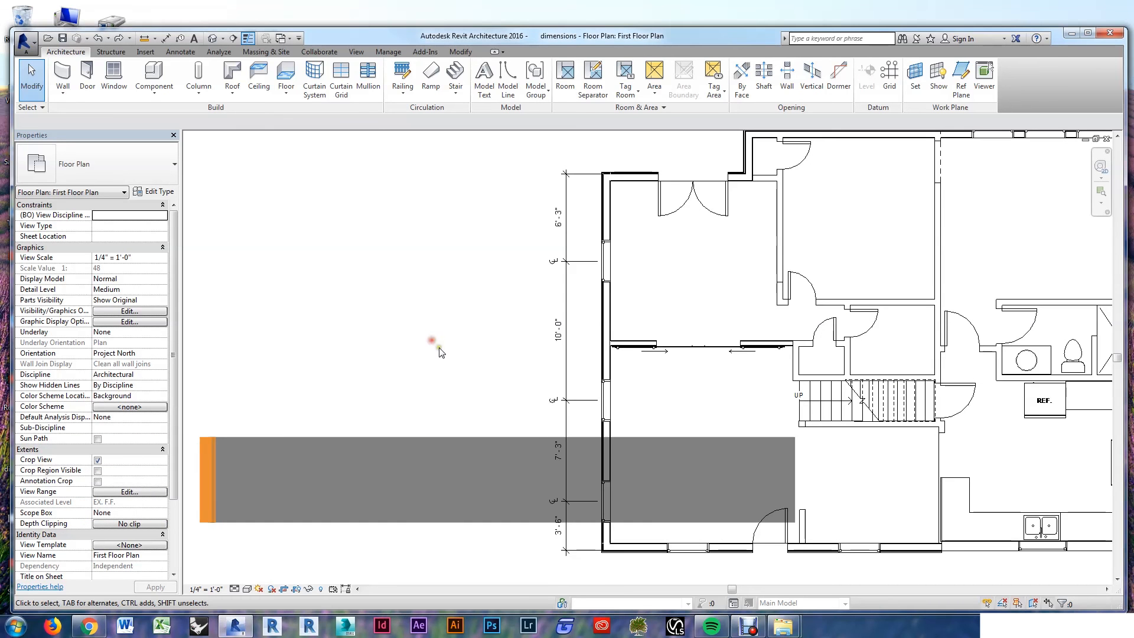